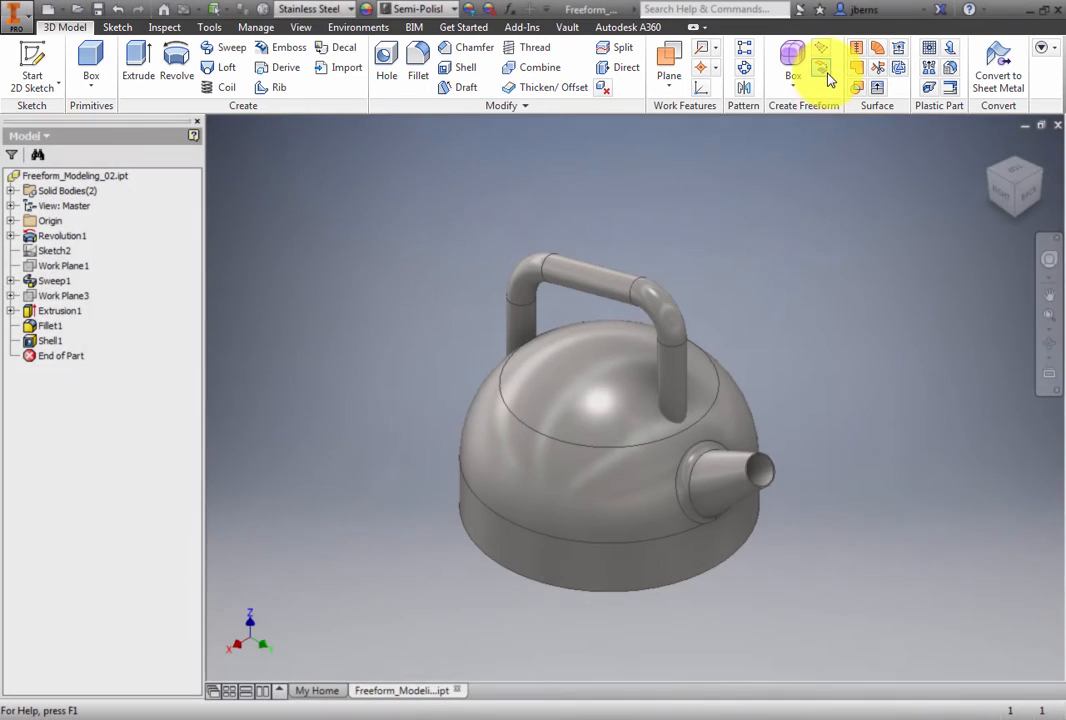
pyautogui.moveTo(820, 68)
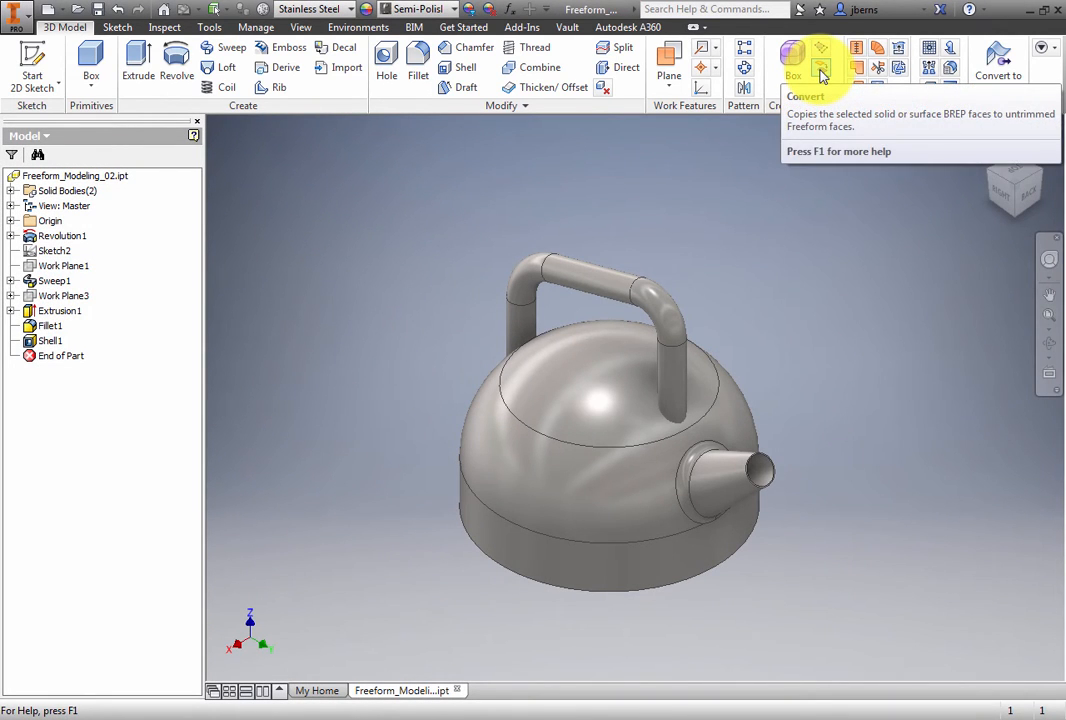
# Convert the handle's top faces to freeform with more faces along the length and width
pyautogui.click(792, 60)
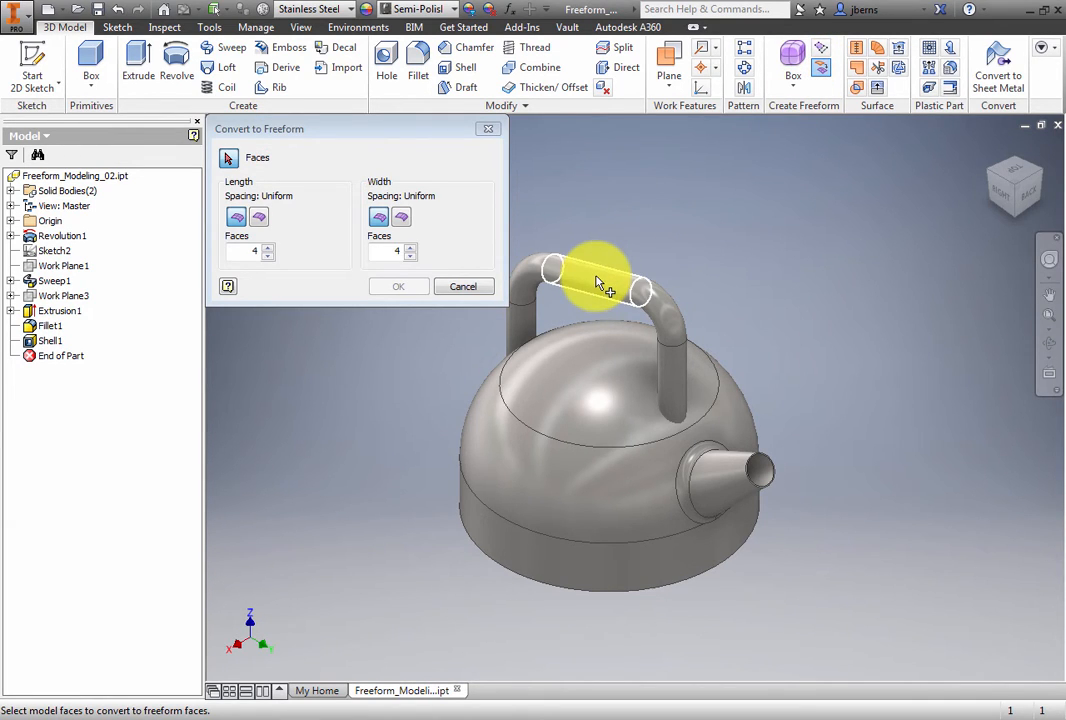
pyautogui.click(600, 270)
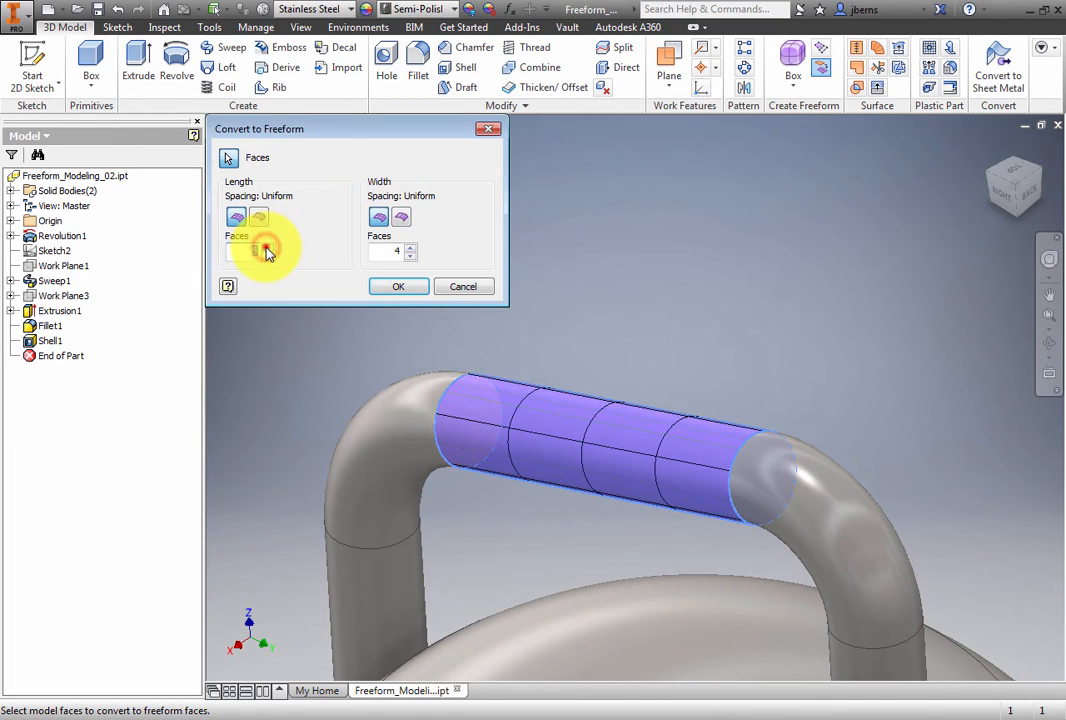
pyautogui.click(250, 252)
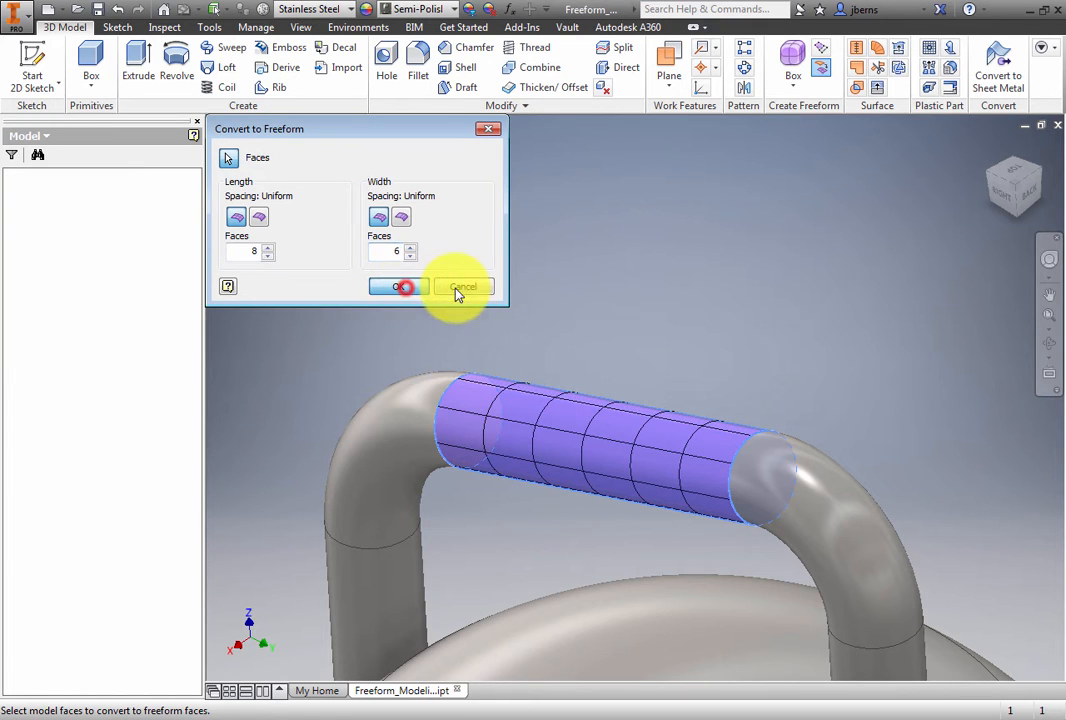
pyautogui.click(398, 288)
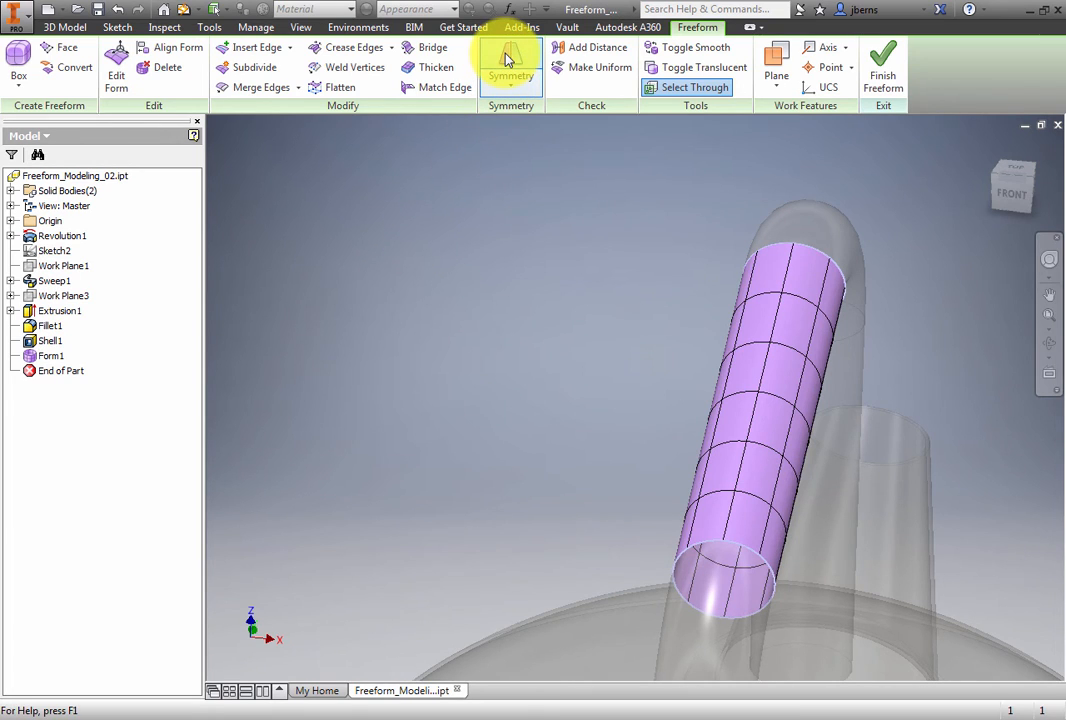
# Apply Symmetry between Face1 and Face2 on opposite sides of the grip
pyautogui.click(510, 64)
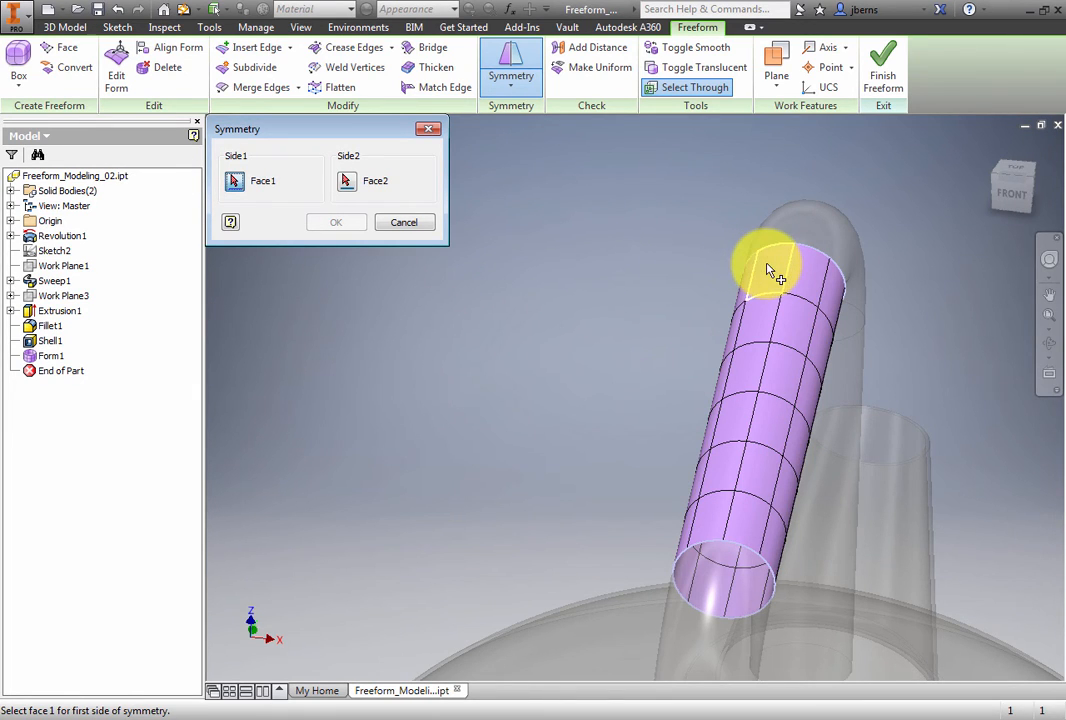
pyautogui.click(776, 264)
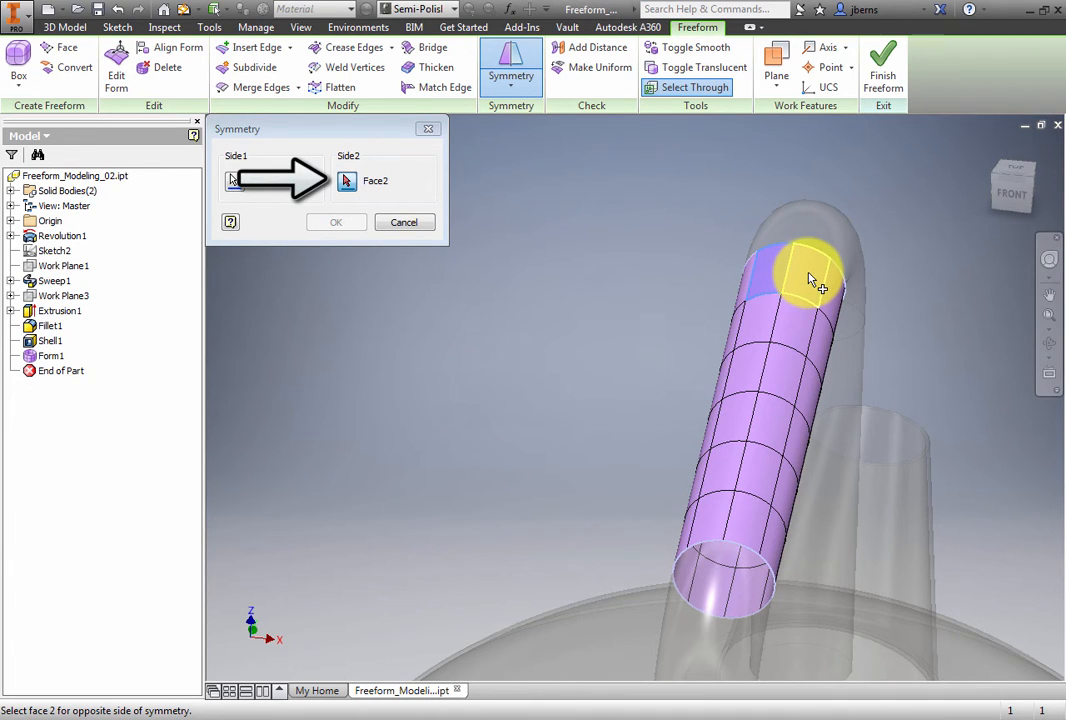
pyautogui.click(810, 280)
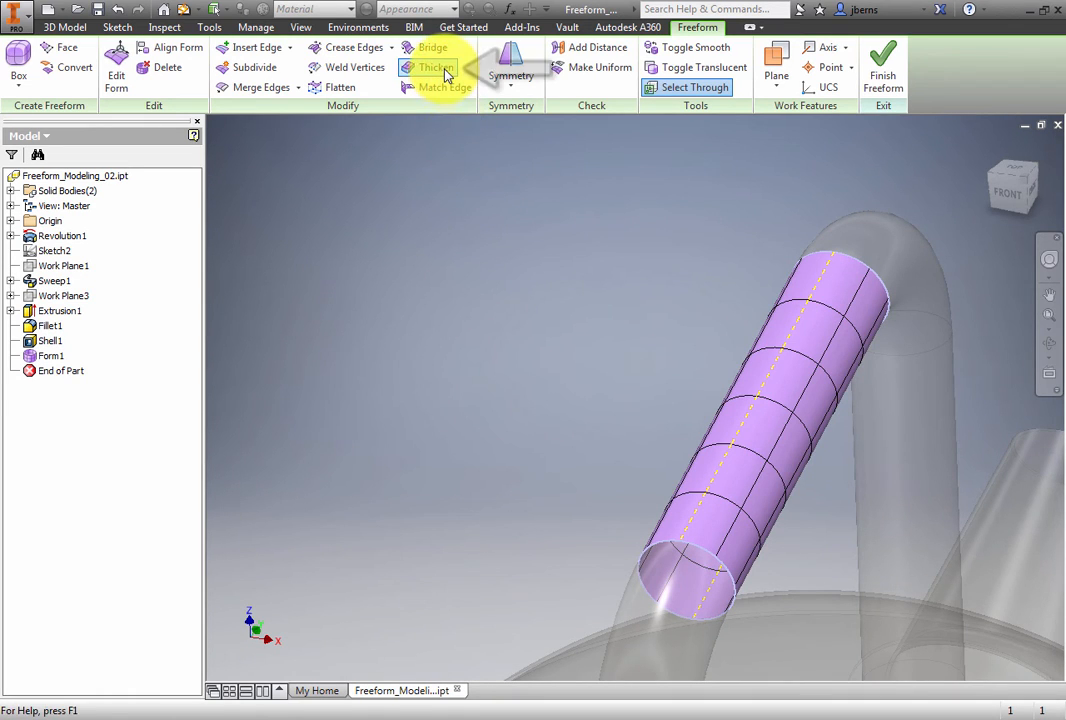
# Thicken the freeform grip by 5 mm with Sharp edges after previewing the no-edge type
pyautogui.click(436, 68)
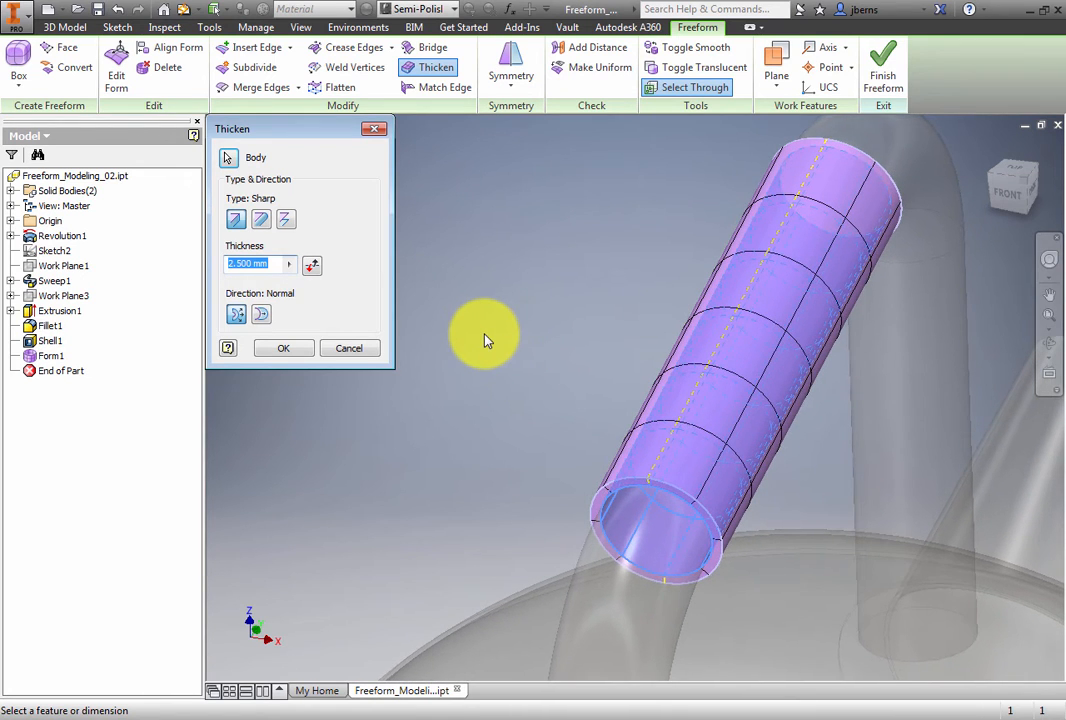
pyautogui.write('5')
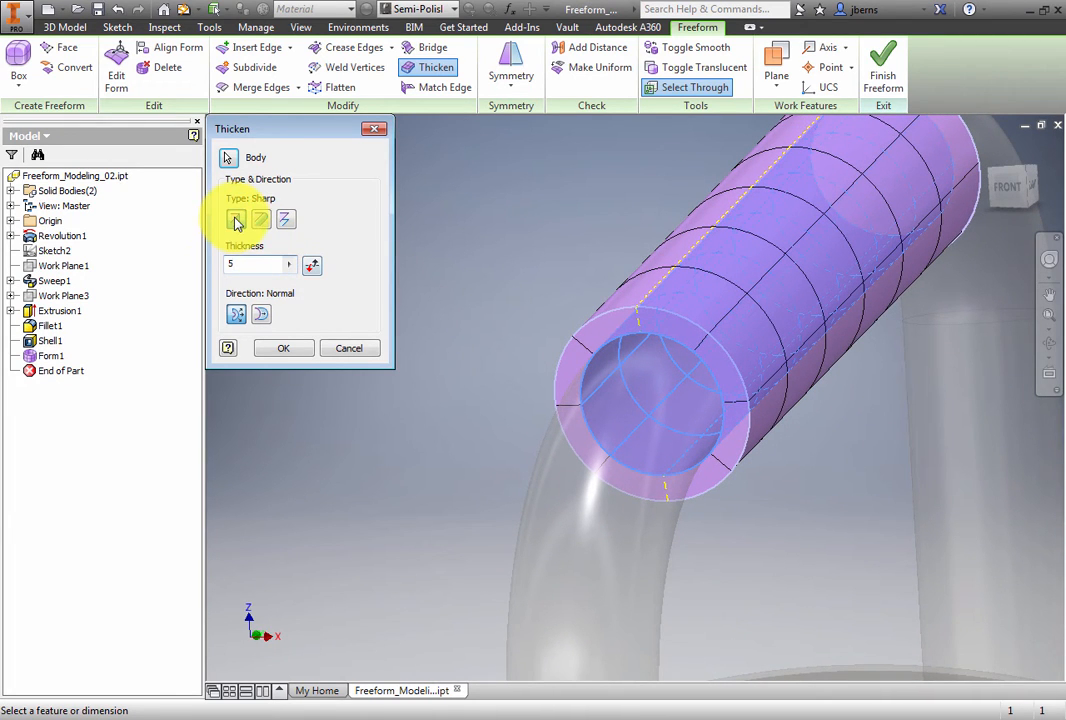
pyautogui.click(260, 218)
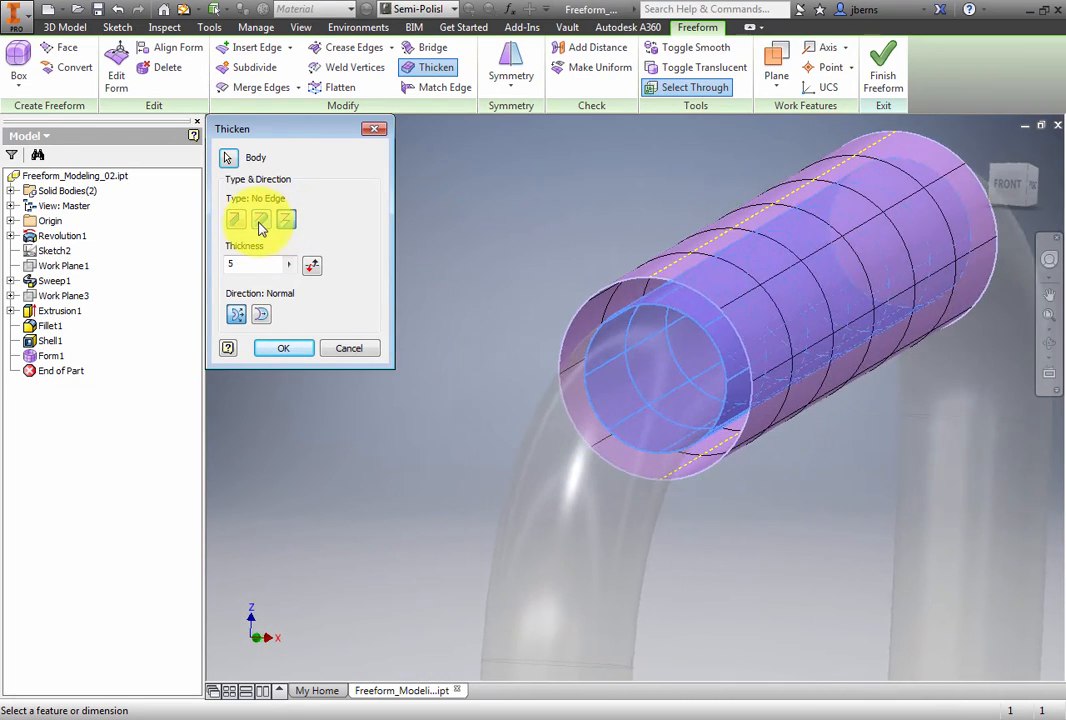
pyautogui.click(260, 218)
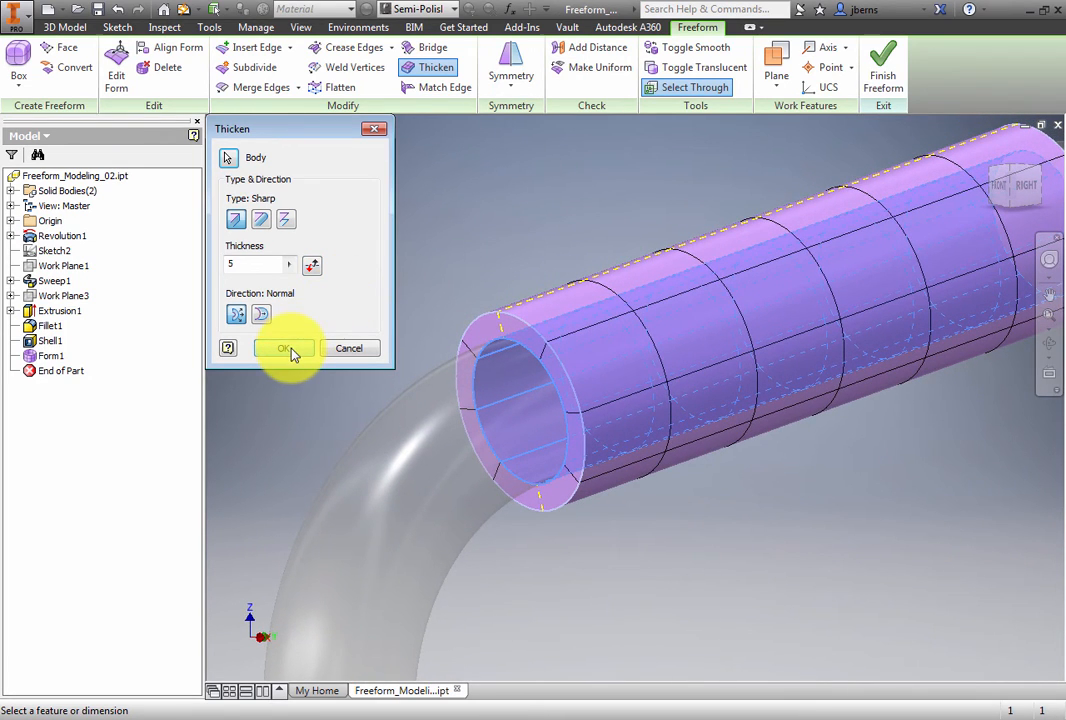
pyautogui.click(284, 348)
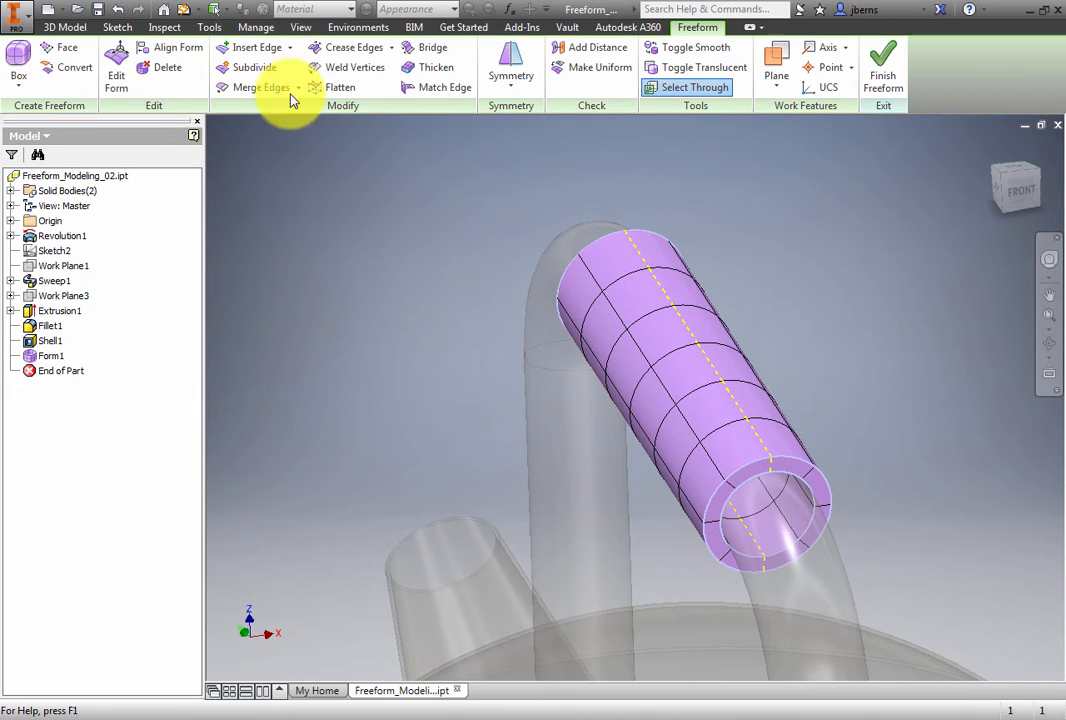
pyautogui.moveTo(252, 68)
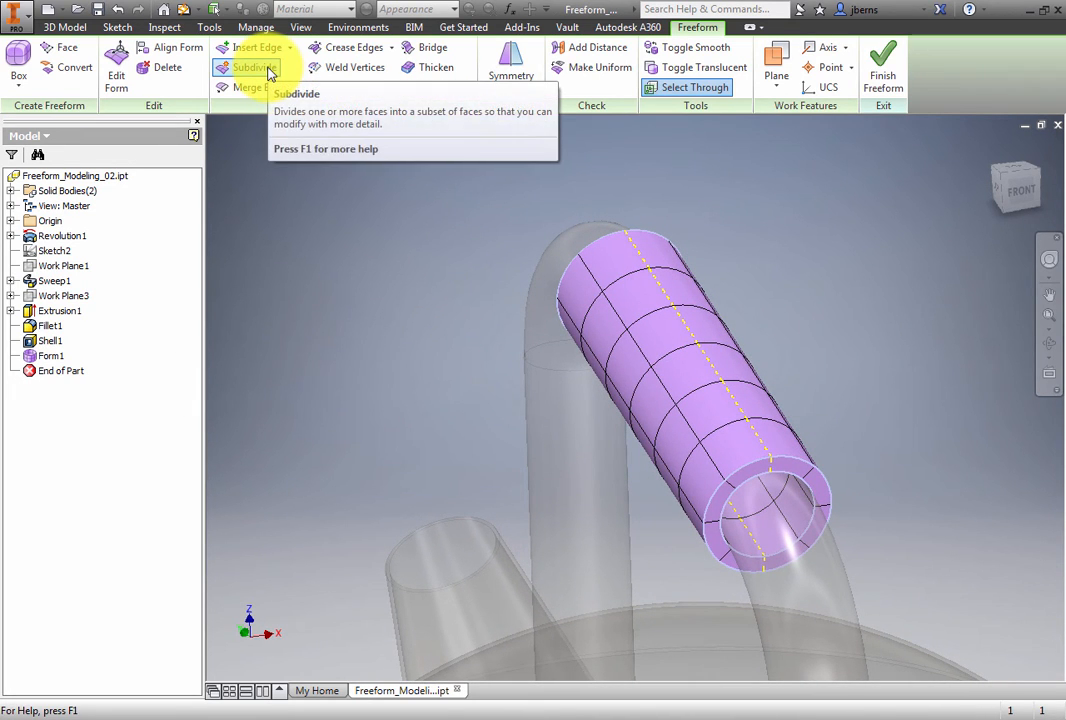
# Subdivide the window-selected faces on top of the grip into 2 by 2 faces
pyautogui.click(254, 68)
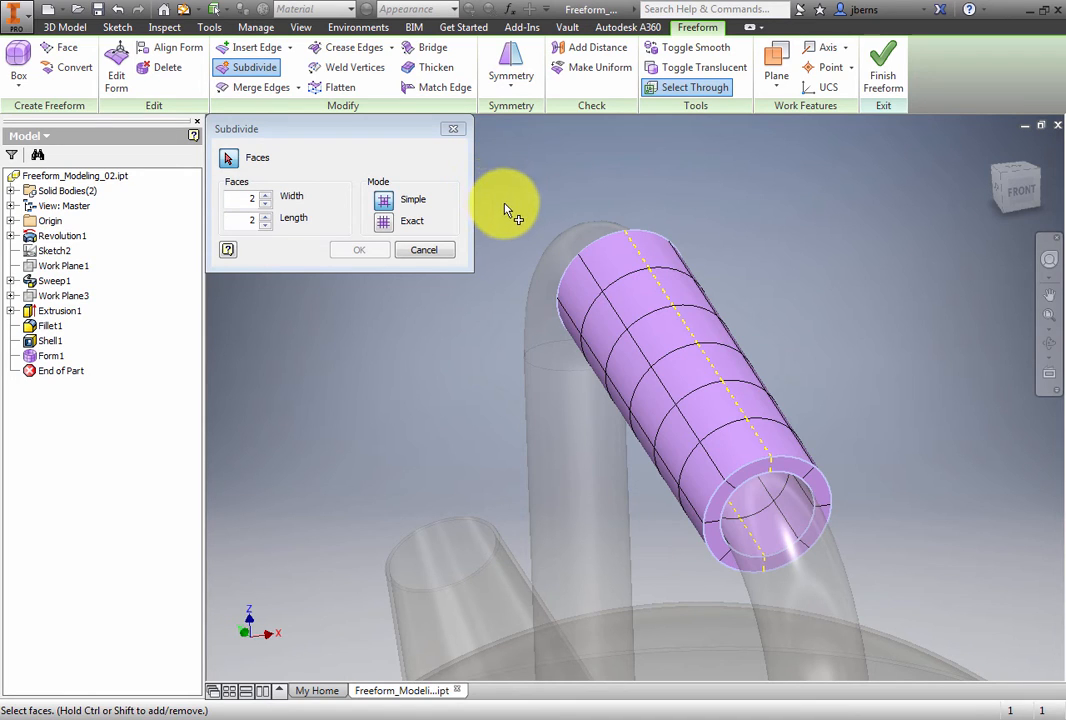
pyautogui.moveTo(544, 216)
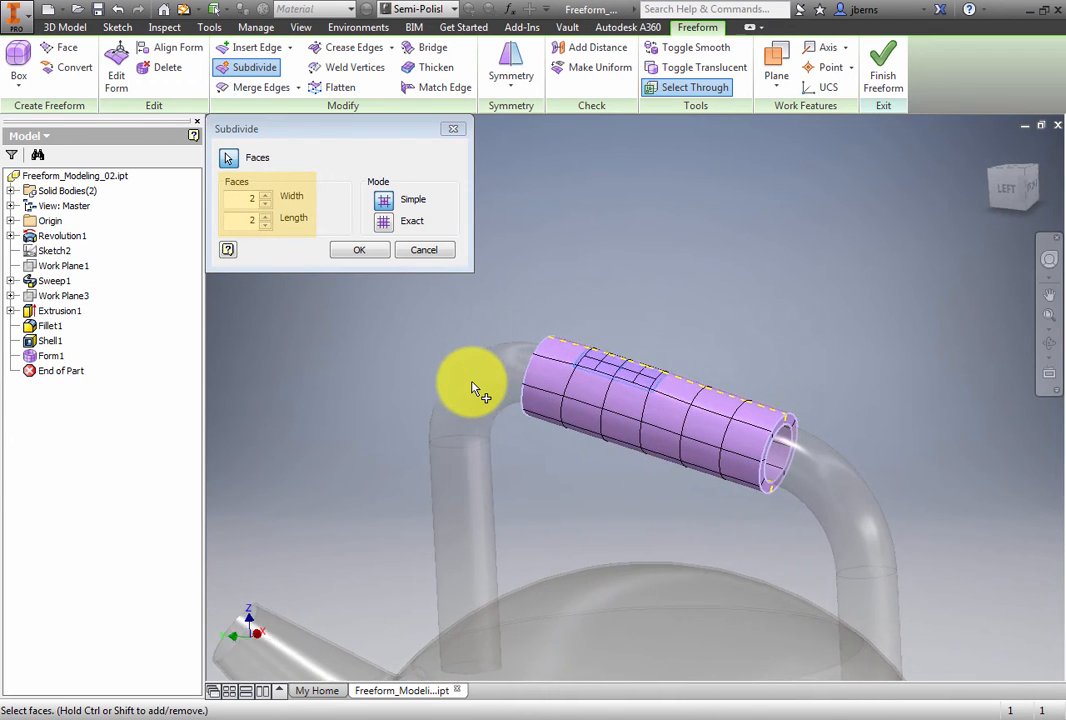
pyautogui.moveTo(480, 388); pyautogui.dragTo(628, 248)
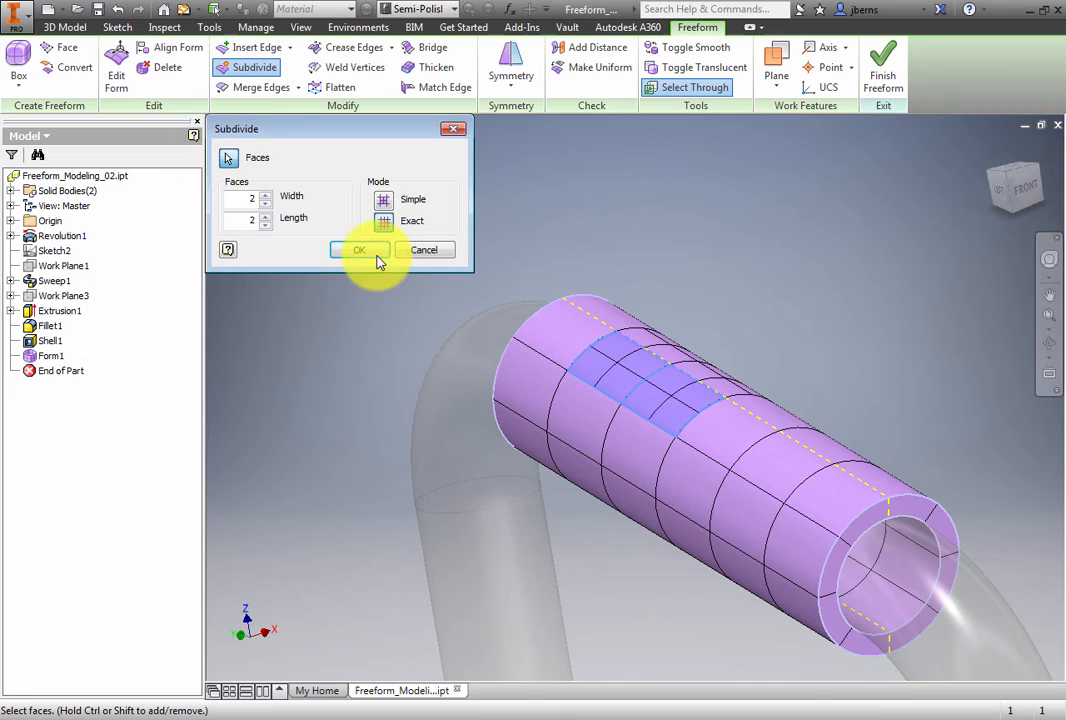
pyautogui.click(360, 250)
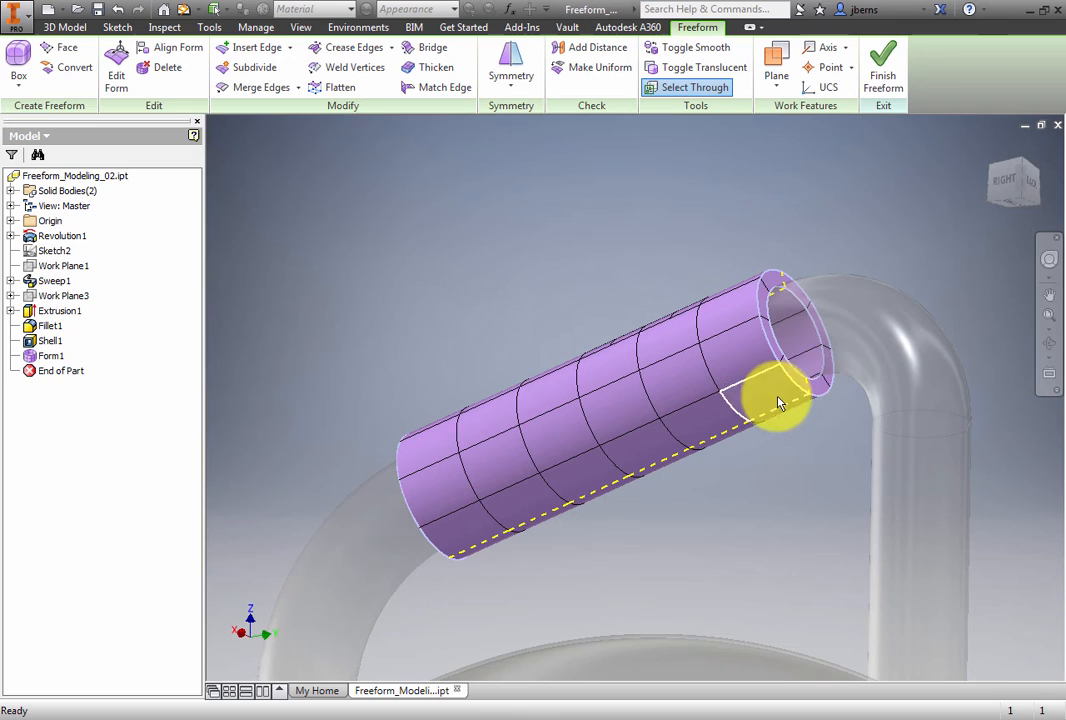
pyautogui.moveTo(670, 430)
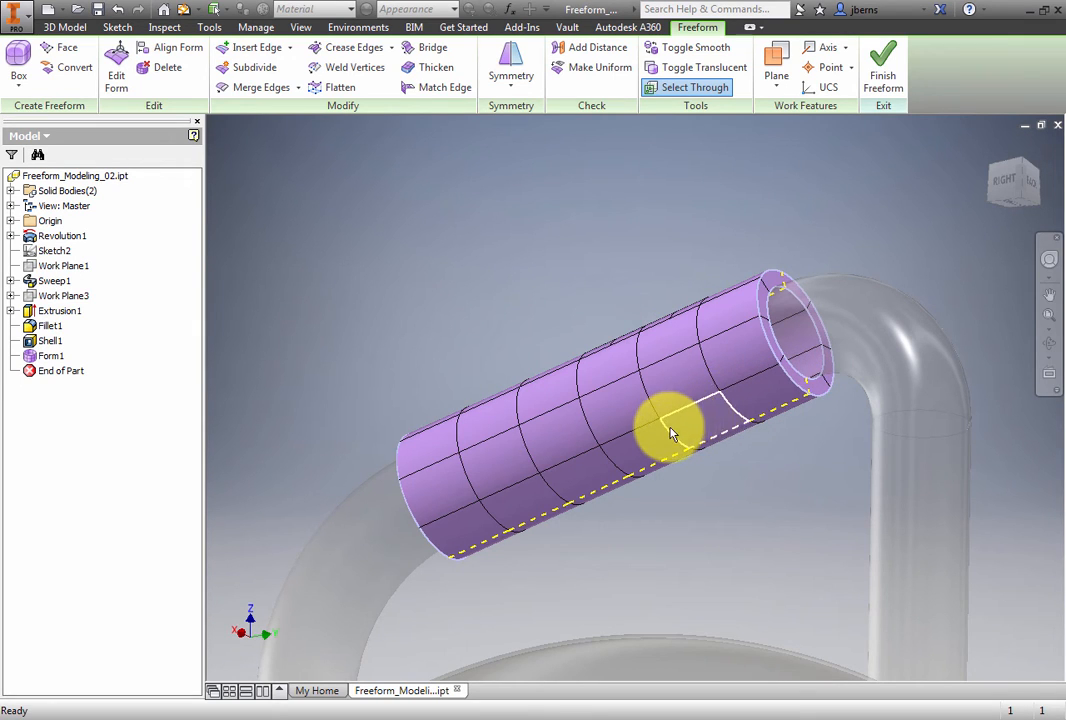
pyautogui.moveTo(678, 444)
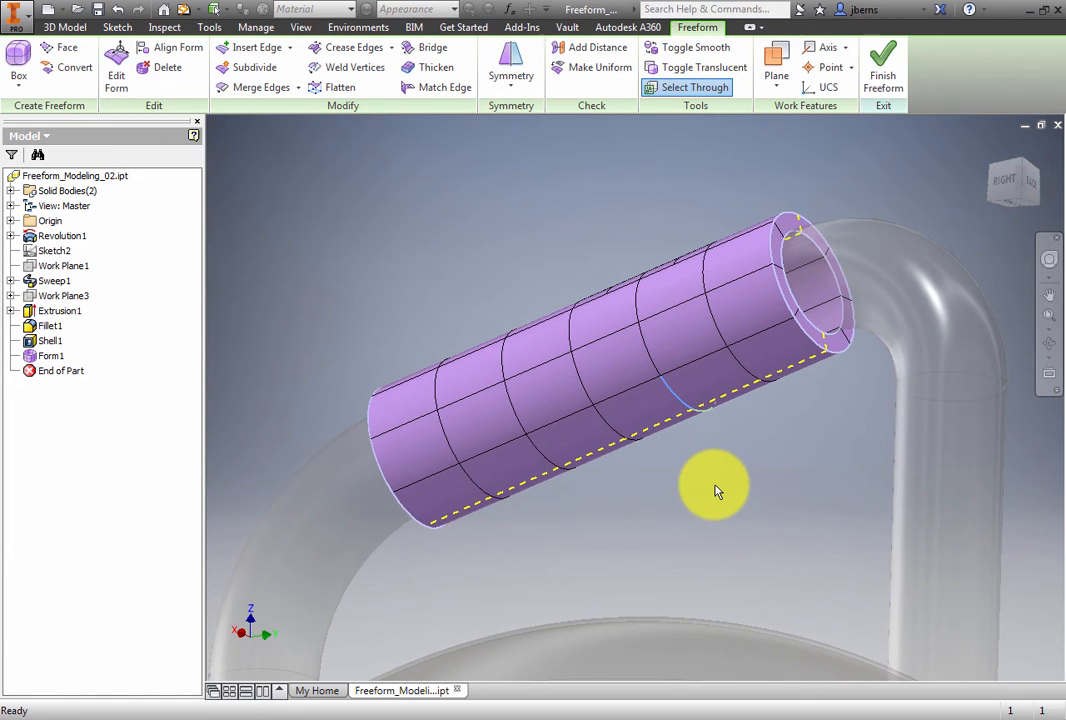
# Begin Edit Form on the grip's lower faces with transforms set to local axes
pyautogui.rightClick(716, 490)
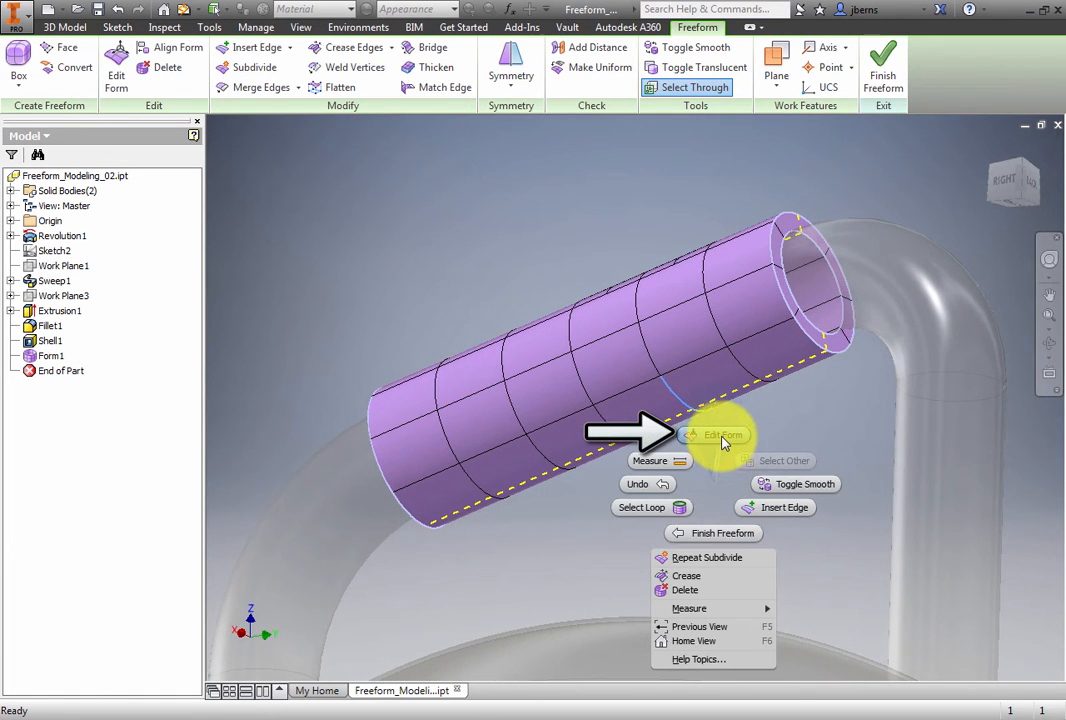
pyautogui.click(724, 434)
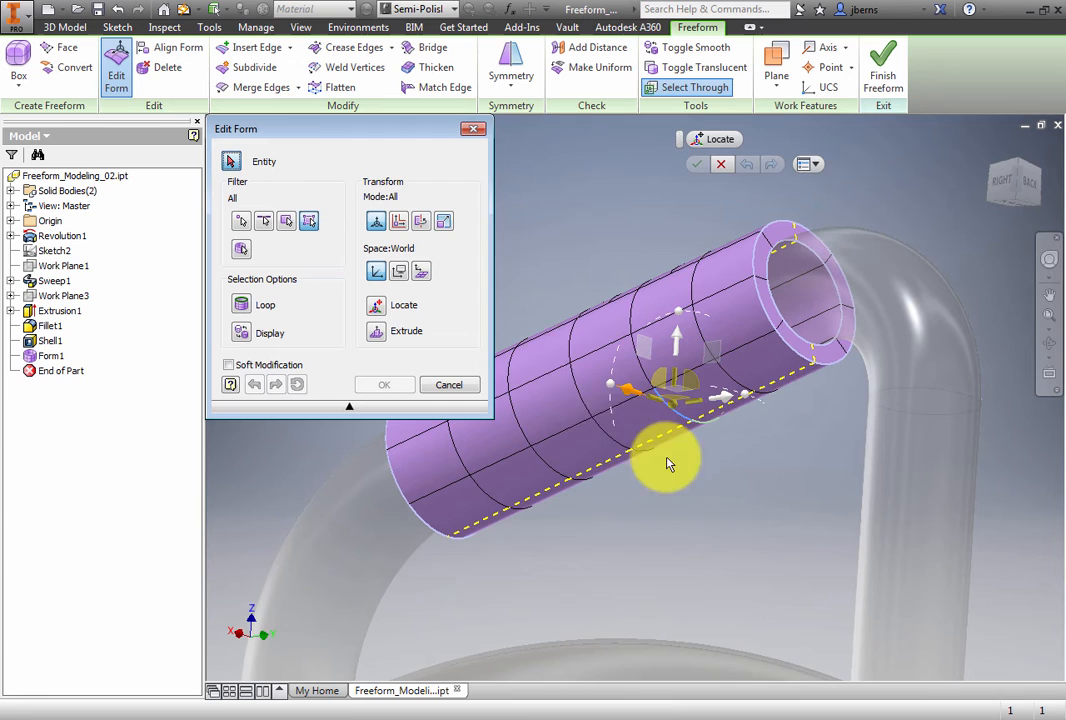
pyautogui.click(398, 220)
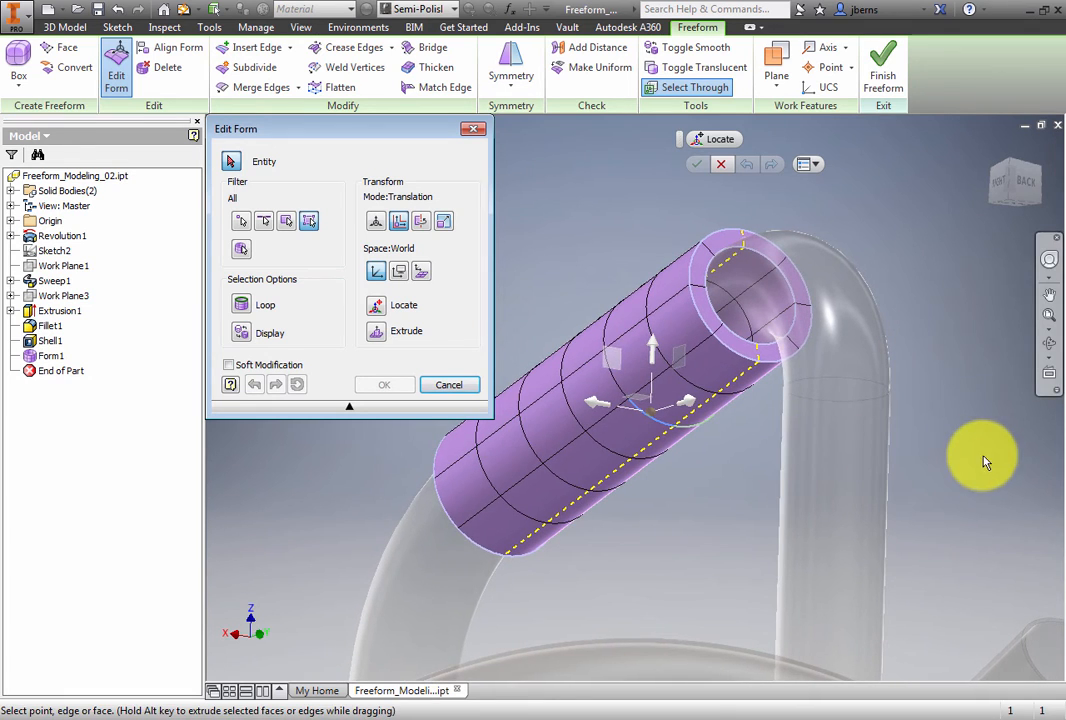
pyautogui.moveTo(924, 324)
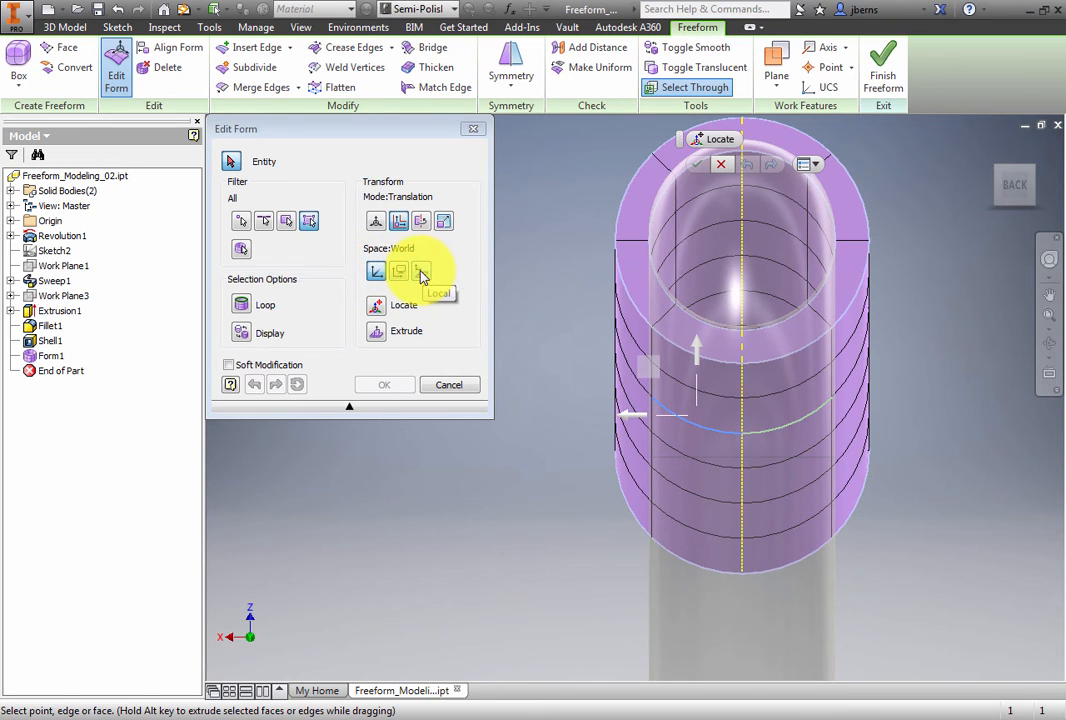
pyautogui.click(398, 272)
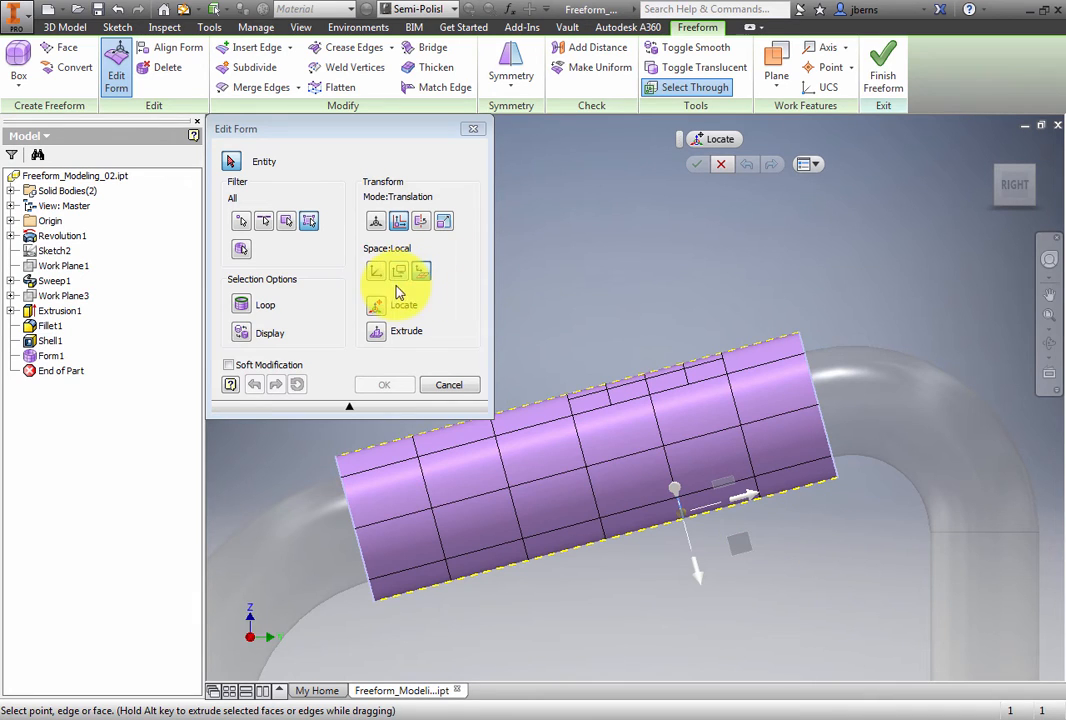
pyautogui.click(398, 272)
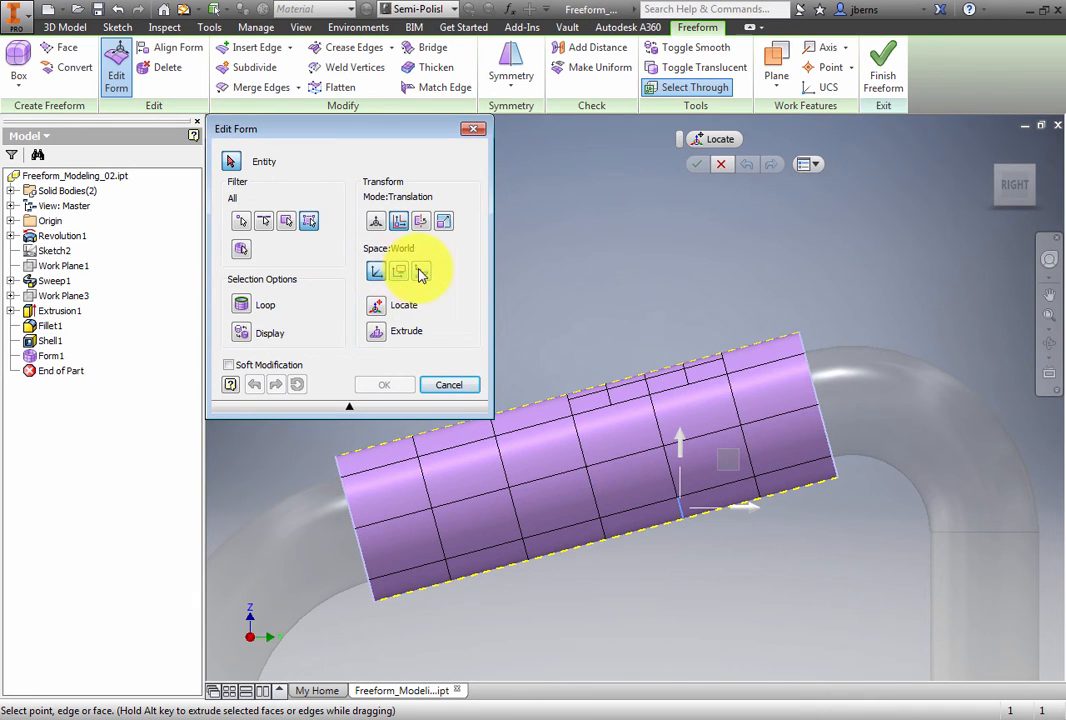
pyautogui.click(376, 272)
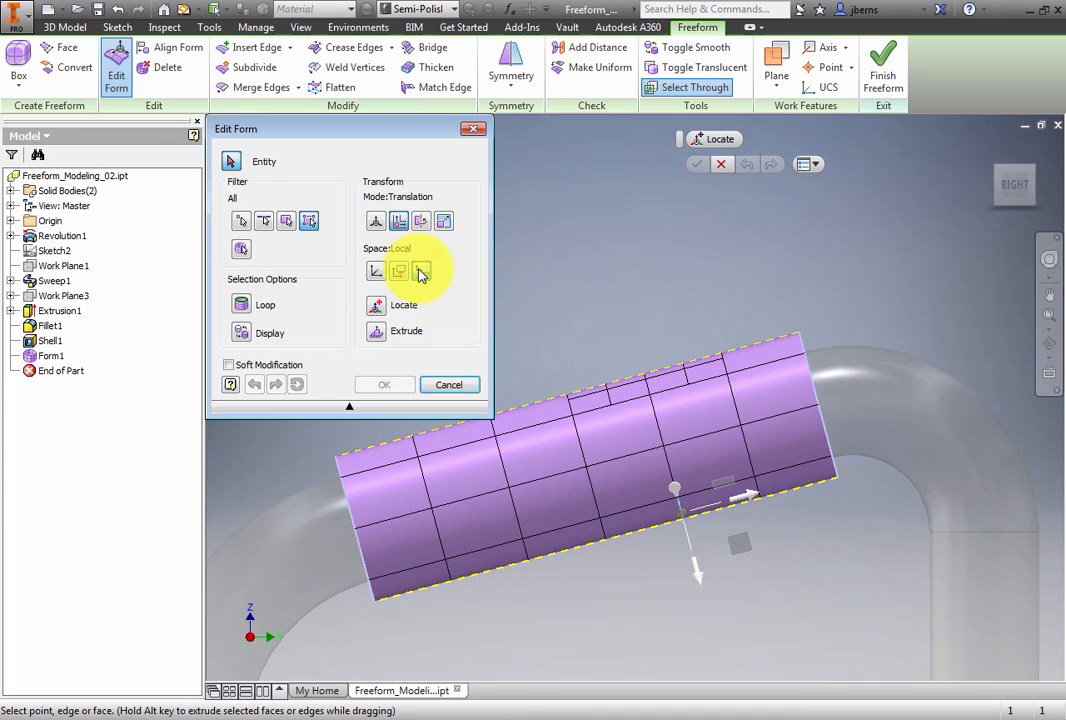
pyautogui.moveTo(376, 304)
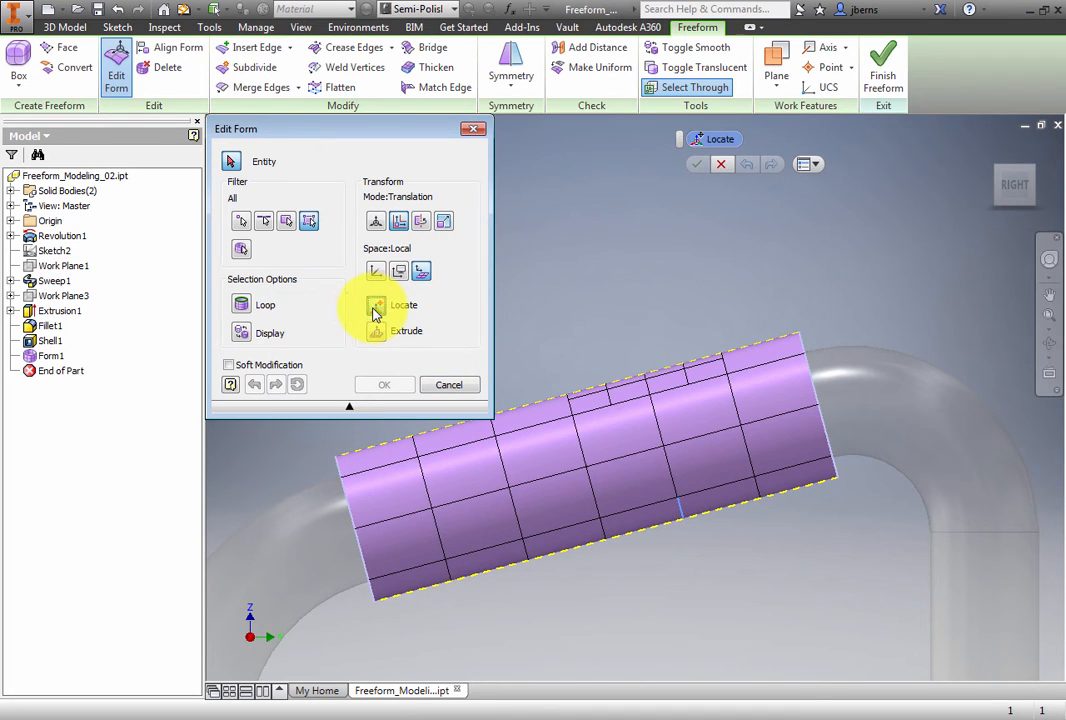
# Relocate the triad and push the lower faces outward 5 along Z
pyautogui.click(404, 304)
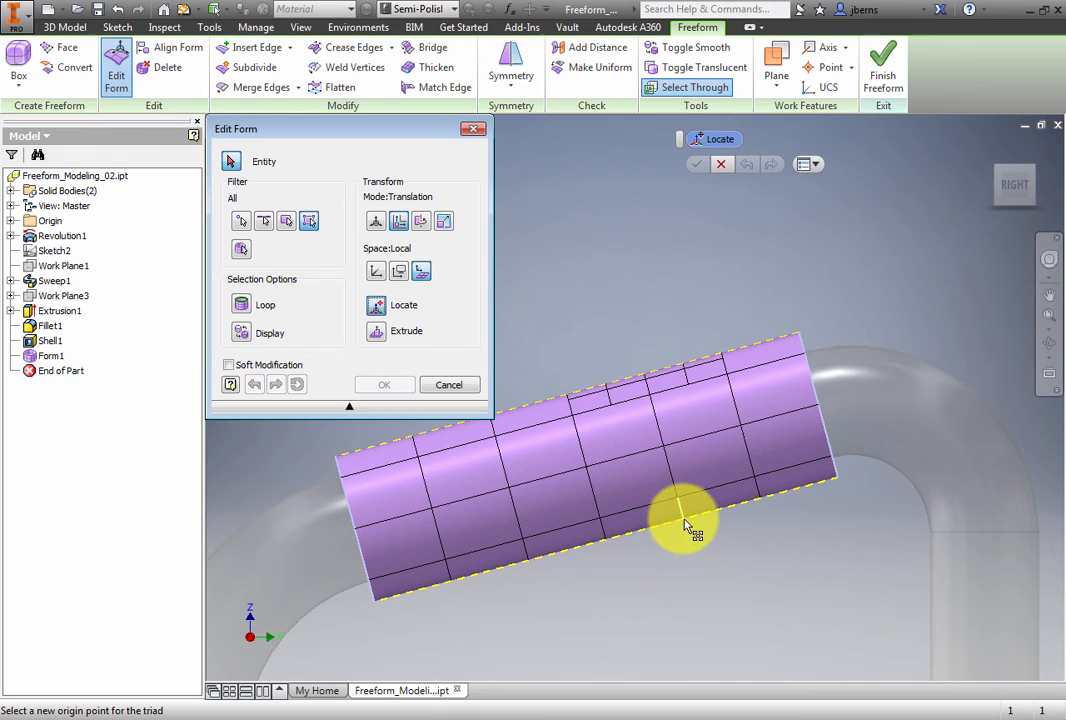
pyautogui.moveTo(688, 528)
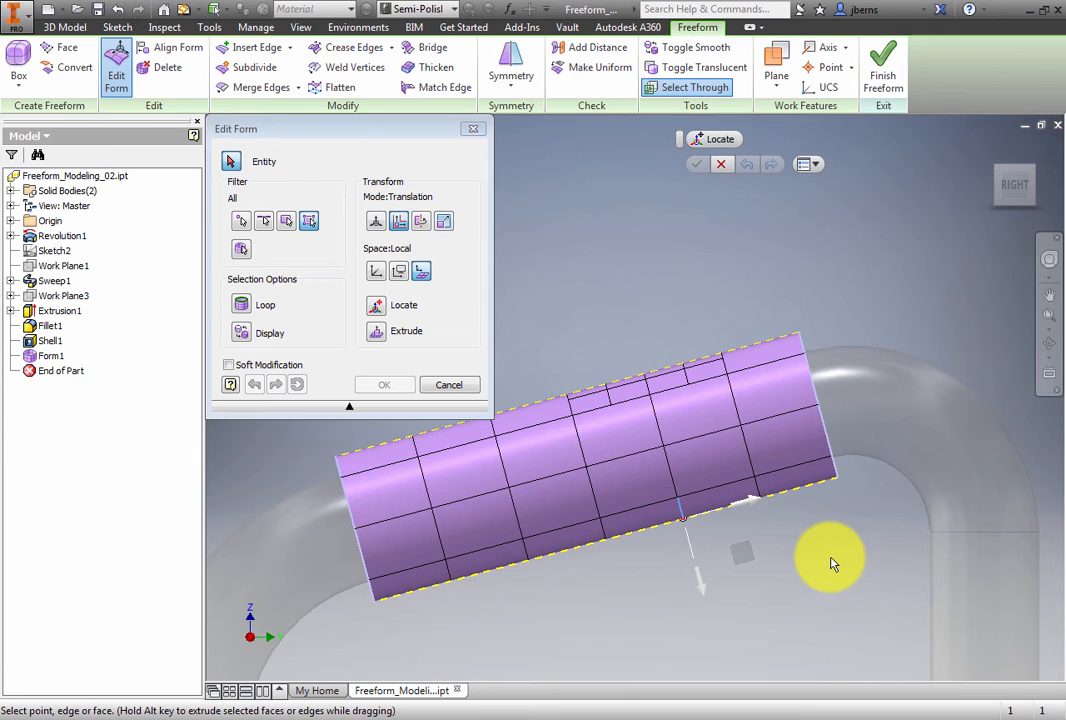
pyautogui.moveTo(702, 590)
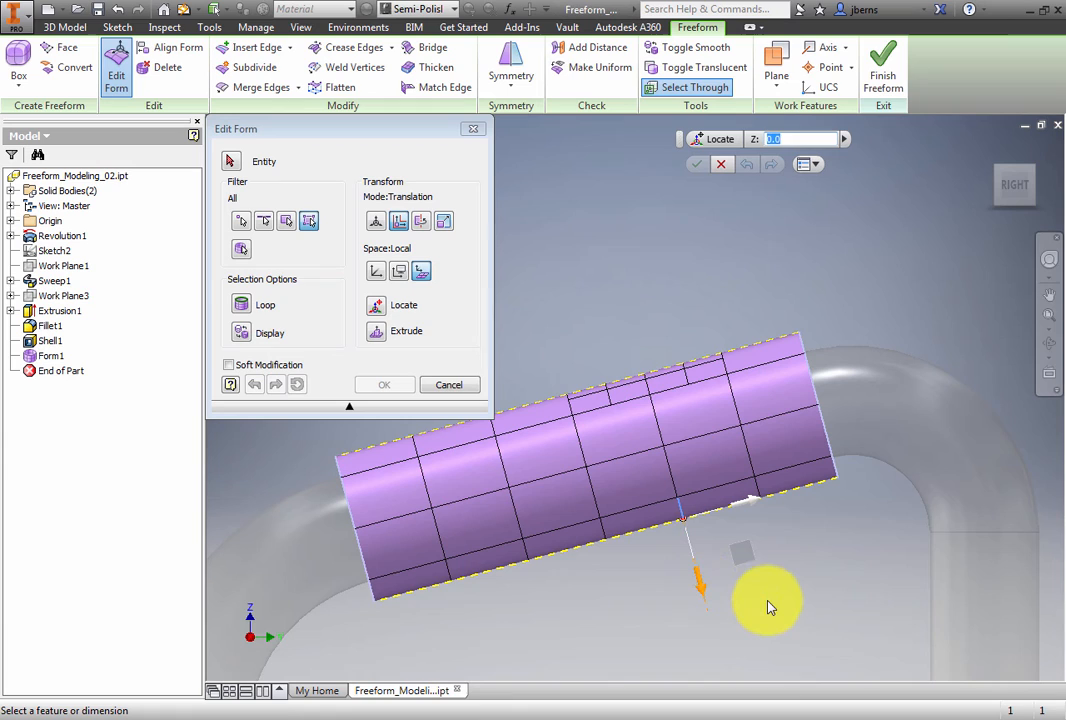
pyautogui.moveTo(770, 604)
pyautogui.write('5')
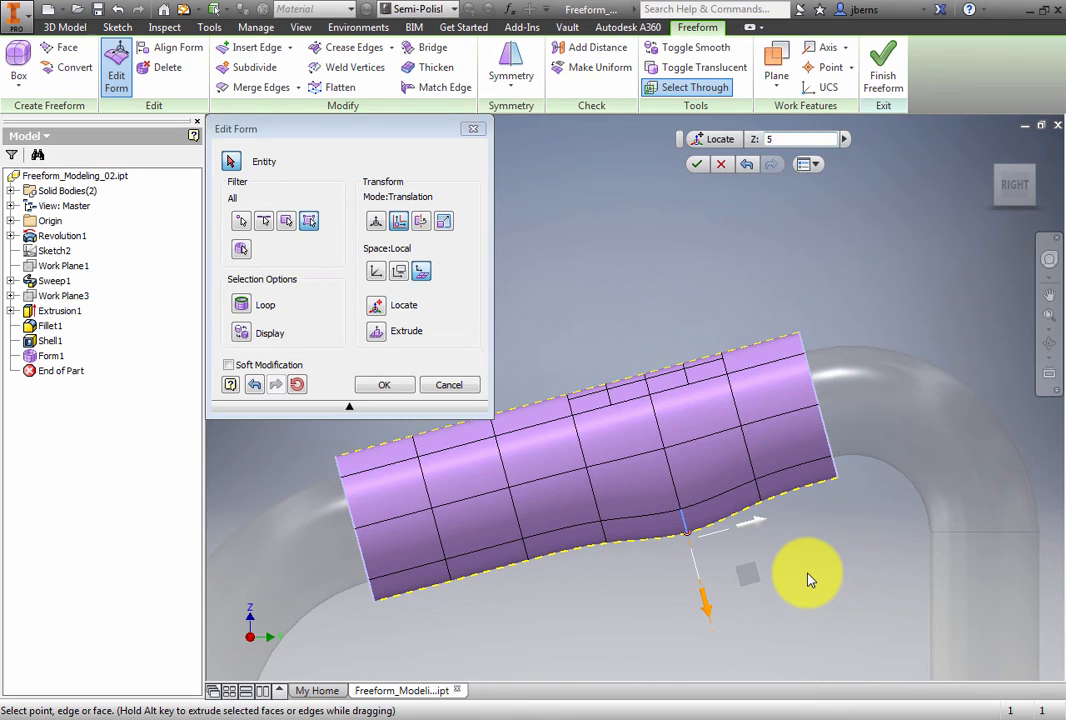
pyautogui.moveTo(790, 616)
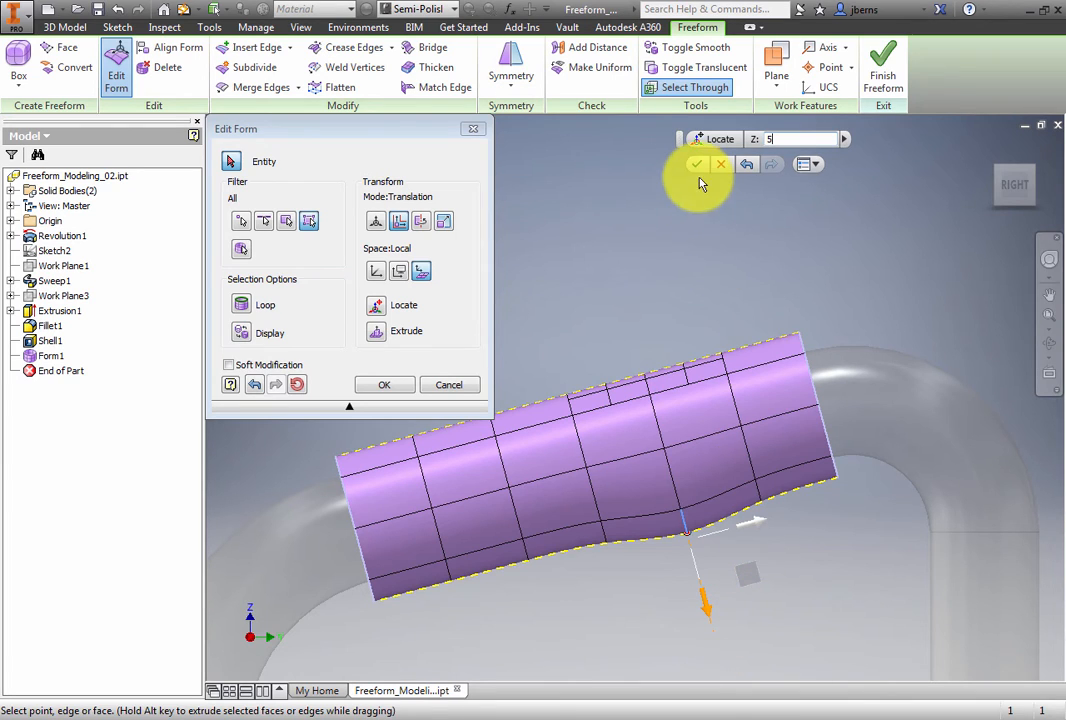
pyautogui.click(384, 384)
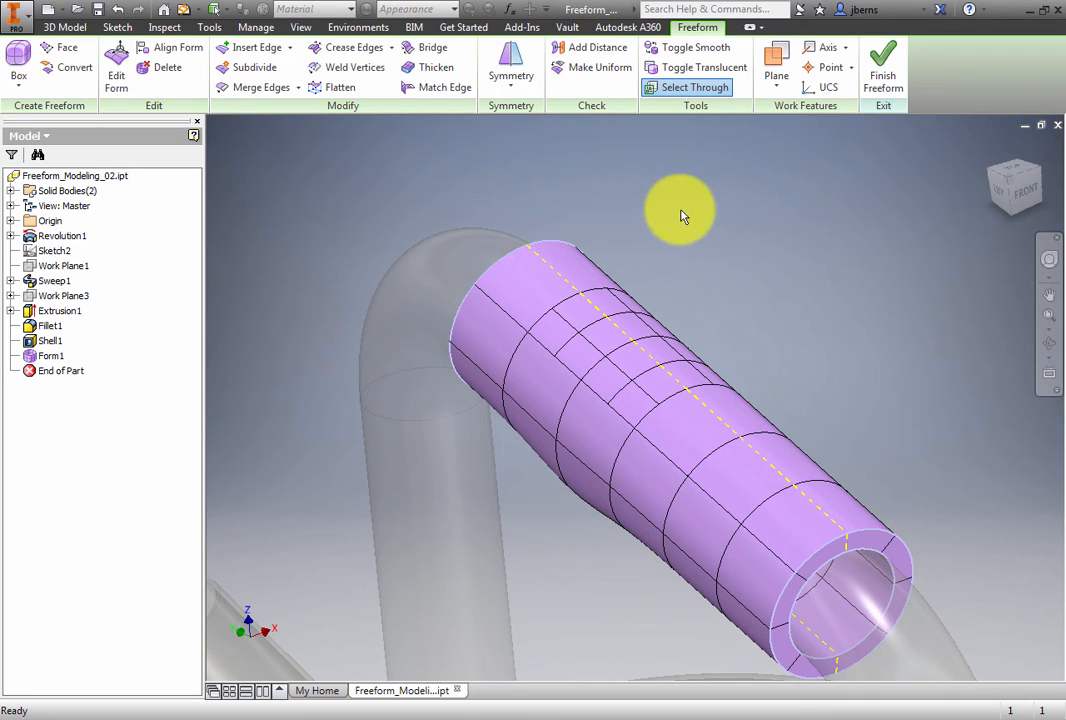
# Repeat Edit Form on the top faces in local translation mode, pushing them in -4 along Z for a thumb rest
pyautogui.rightClick(684, 216)
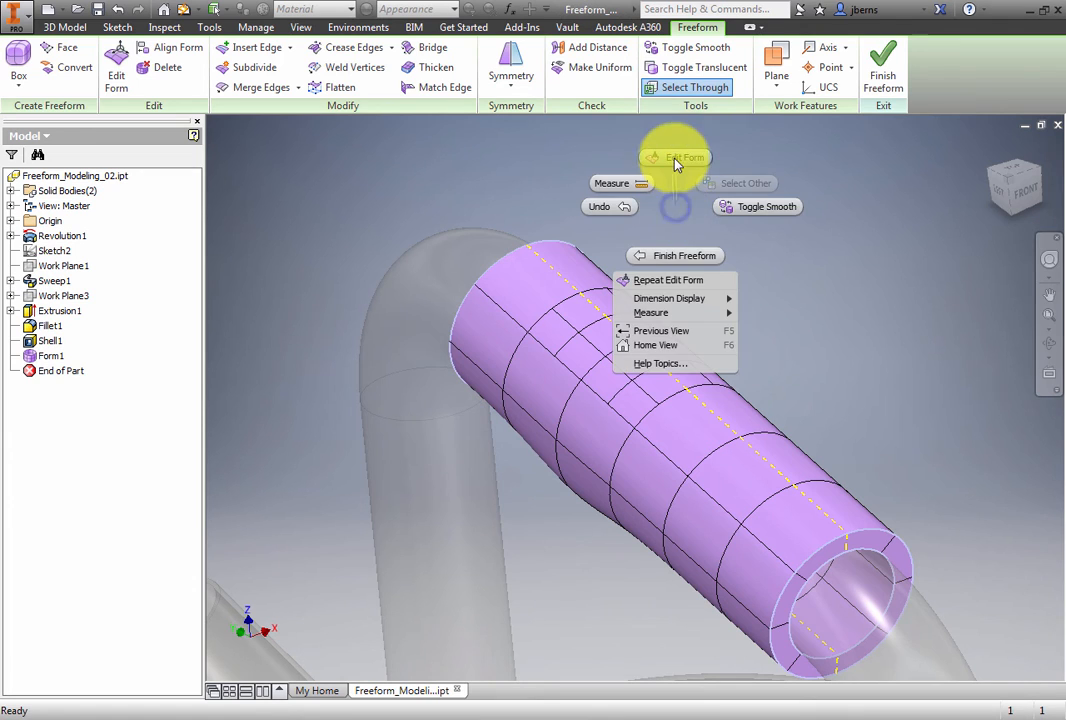
pyautogui.click(674, 158)
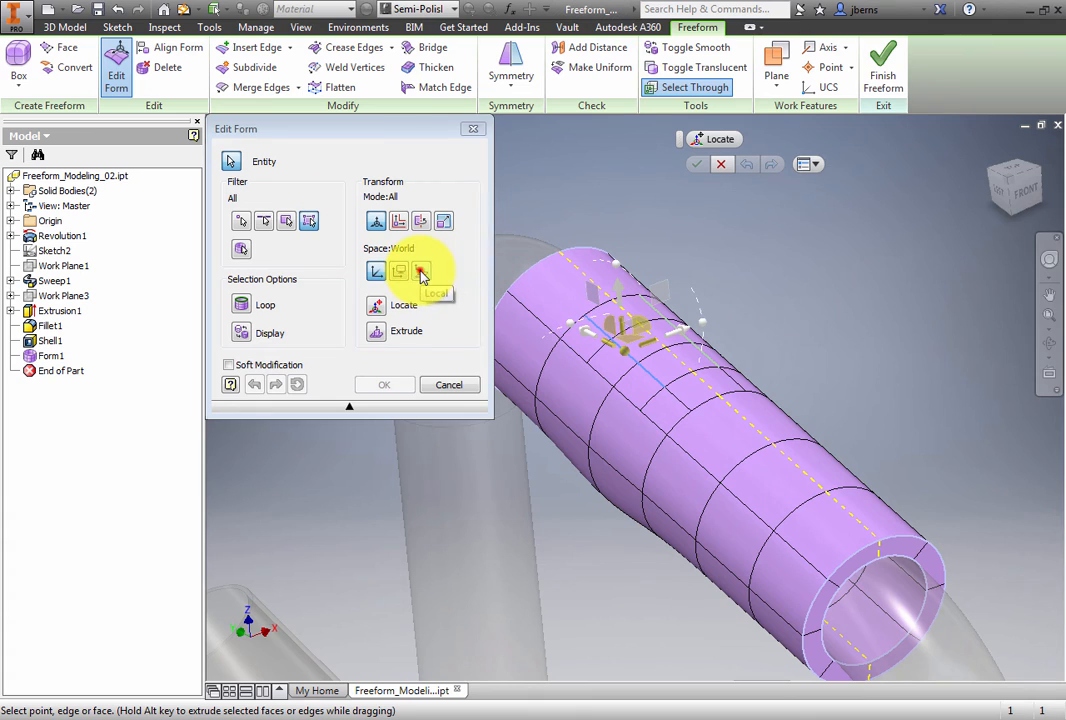
pyautogui.click(420, 272)
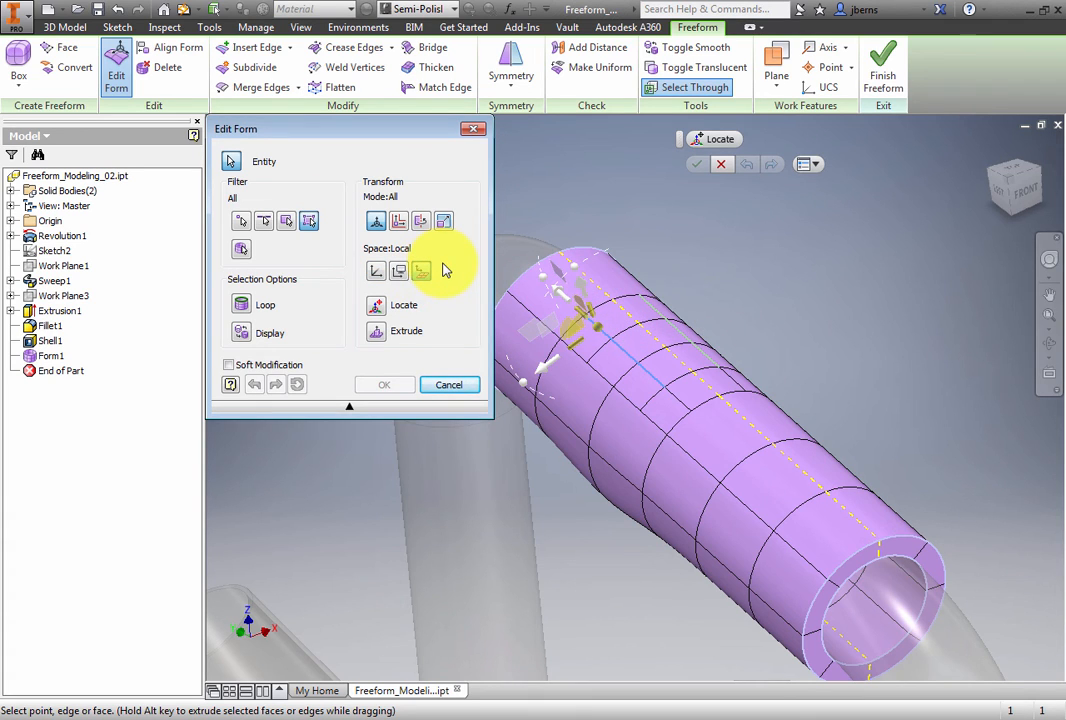
pyautogui.click(398, 220)
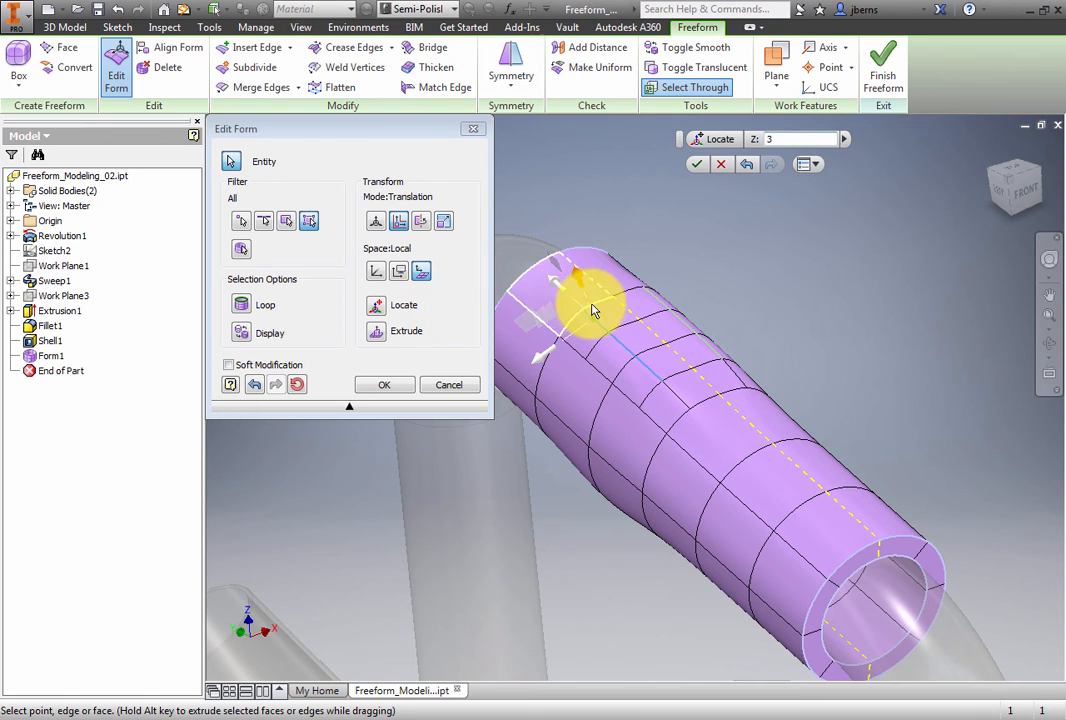
pyautogui.moveTo(590, 300); pyautogui.dragTo(644, 320)
pyautogui.write('-1')
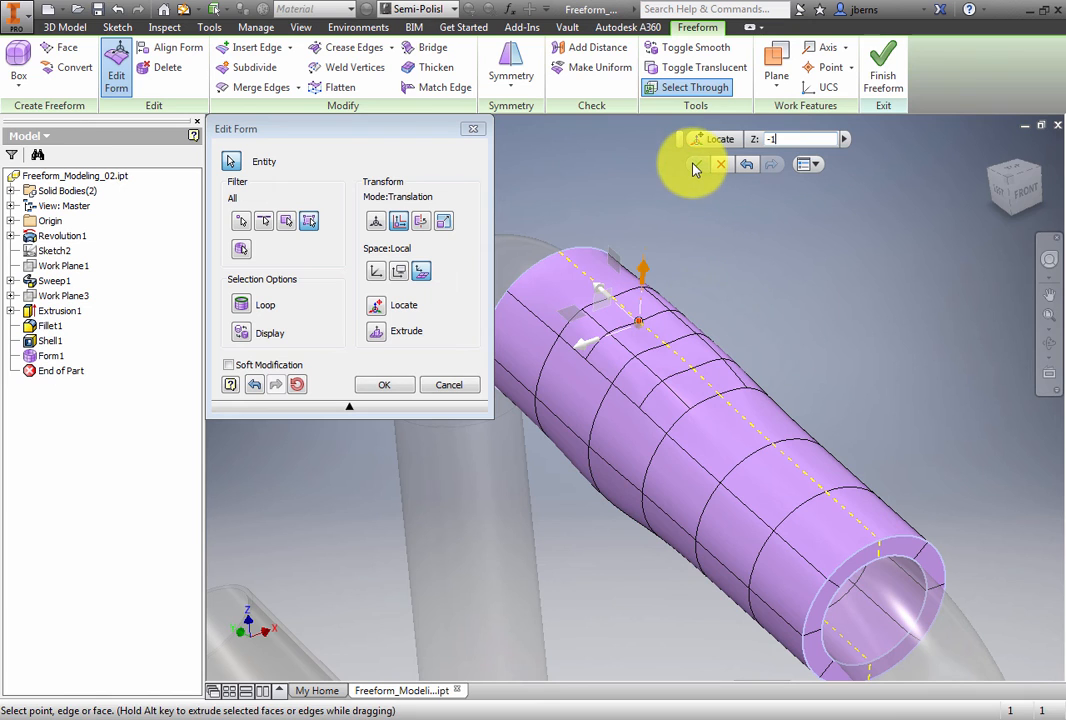
pyautogui.click(384, 384)
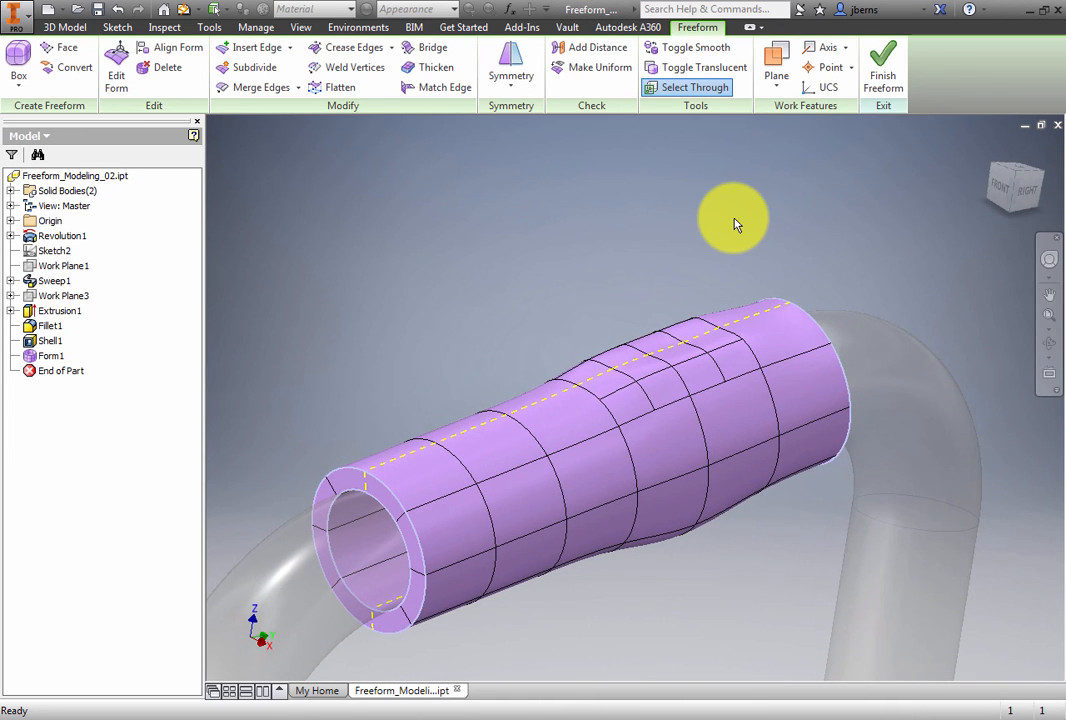
pyautogui.moveTo(882, 60)
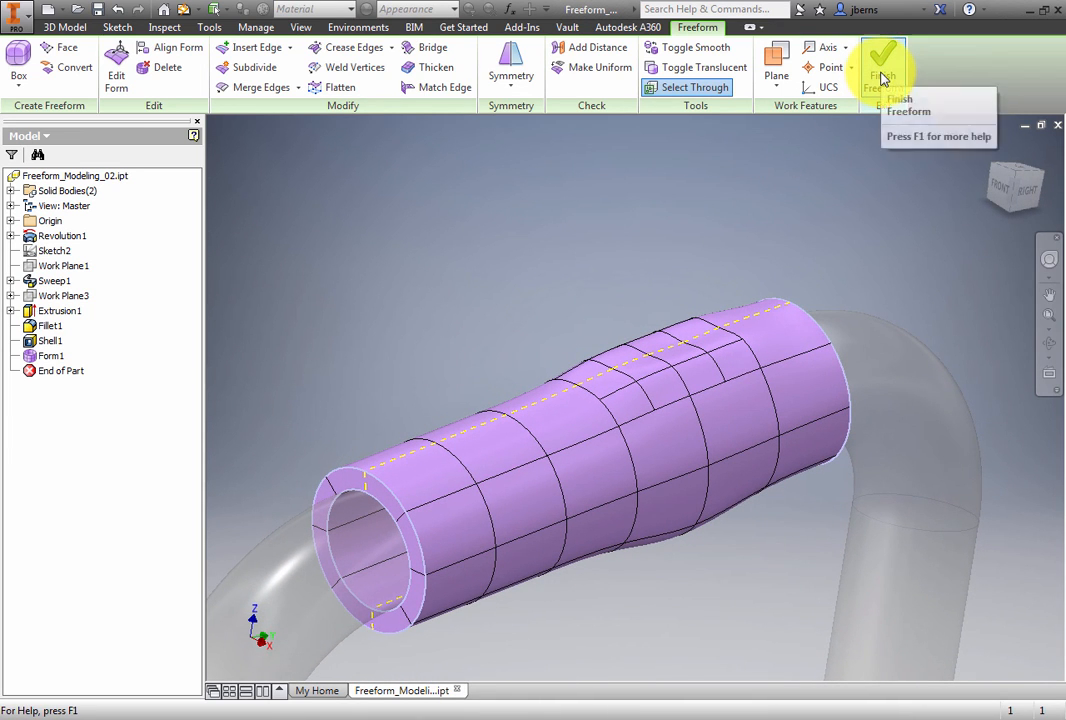
# Finish Freeform and give body Solid3 a blue Rubber appearance
pyautogui.click(882, 56)
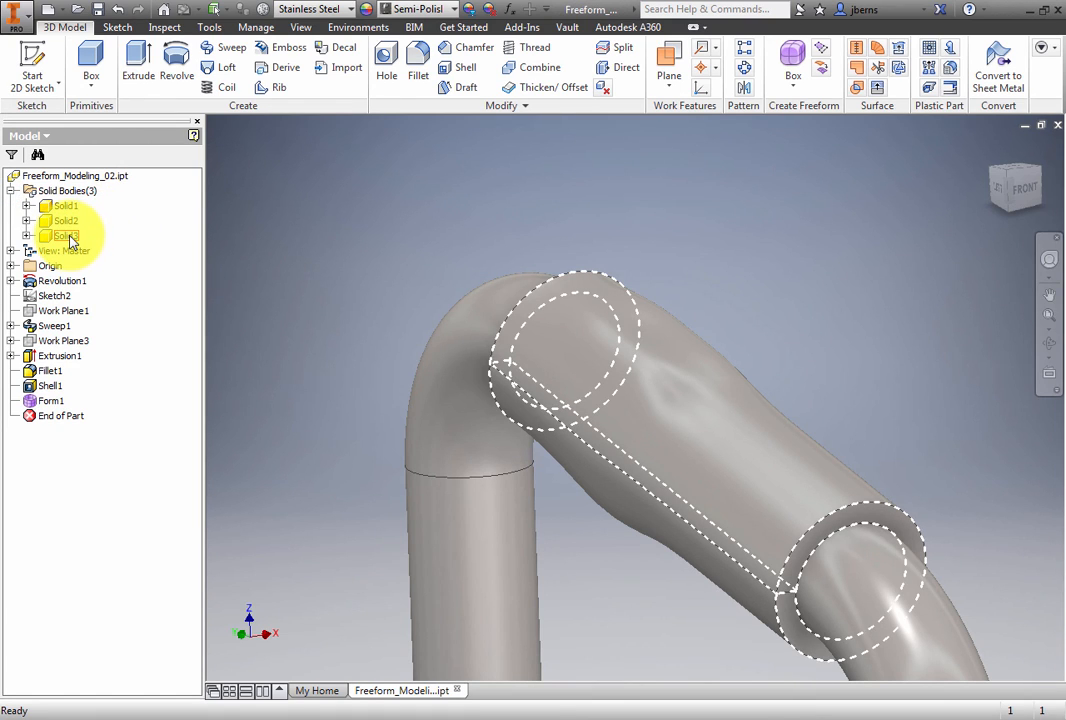
pyautogui.click(64, 236)
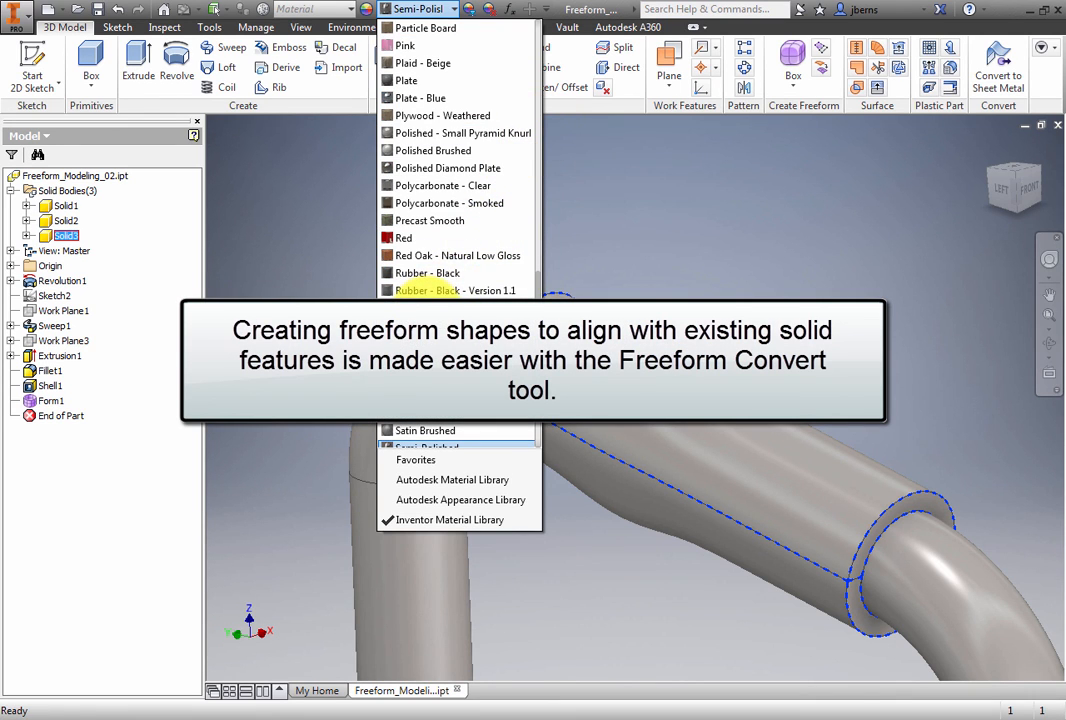
pyautogui.click(456, 290)
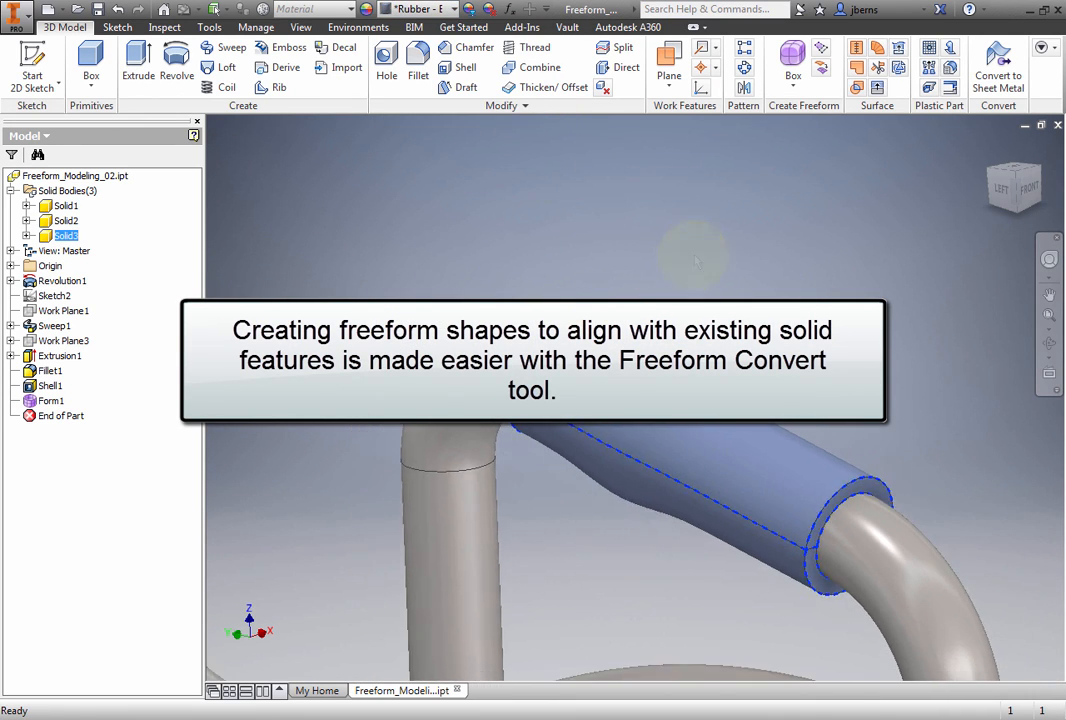